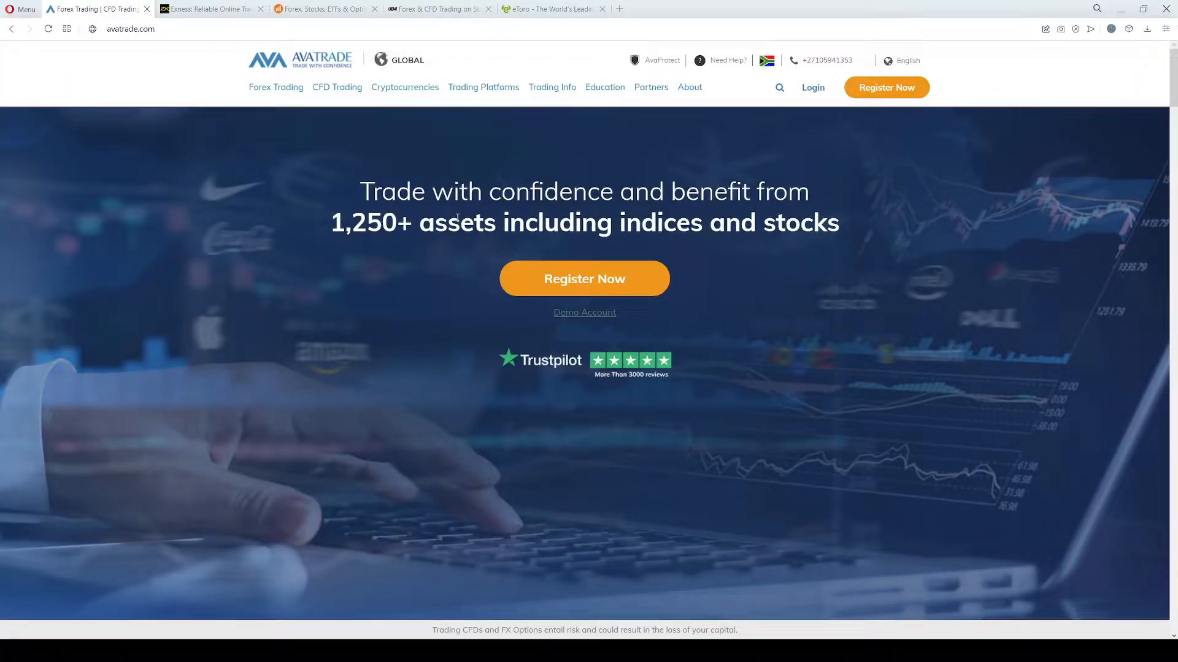
- Scroll the AvaTrade homepage down to the global regulated broker world map
scroll("down", 3)
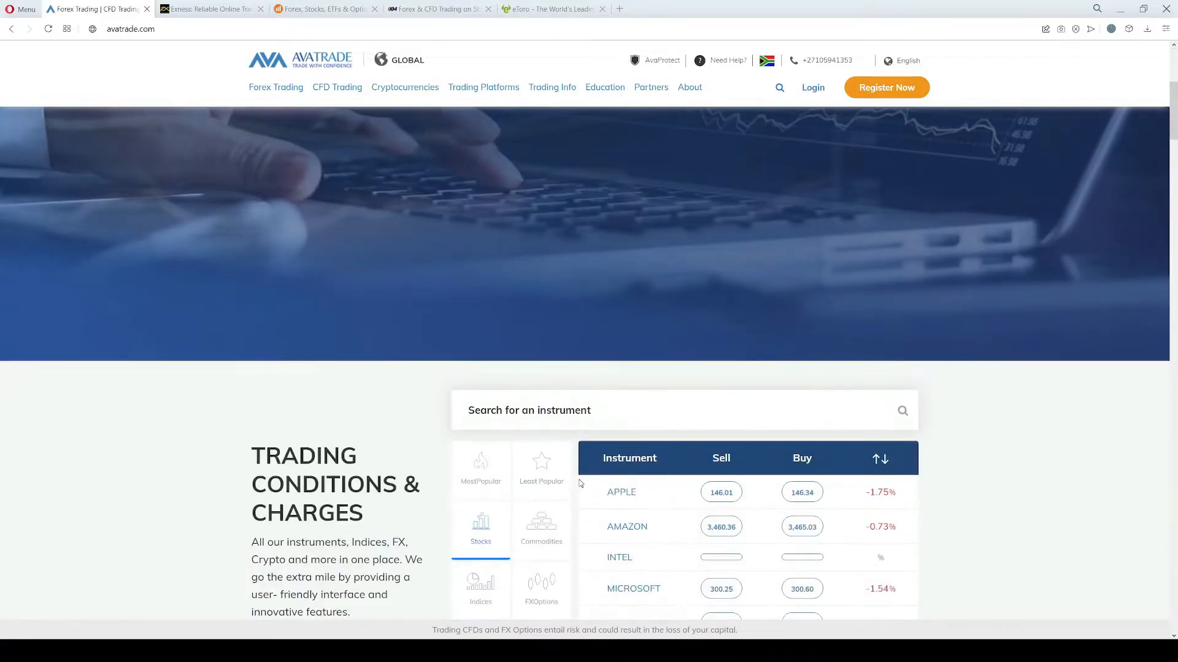
scroll("down", 3)
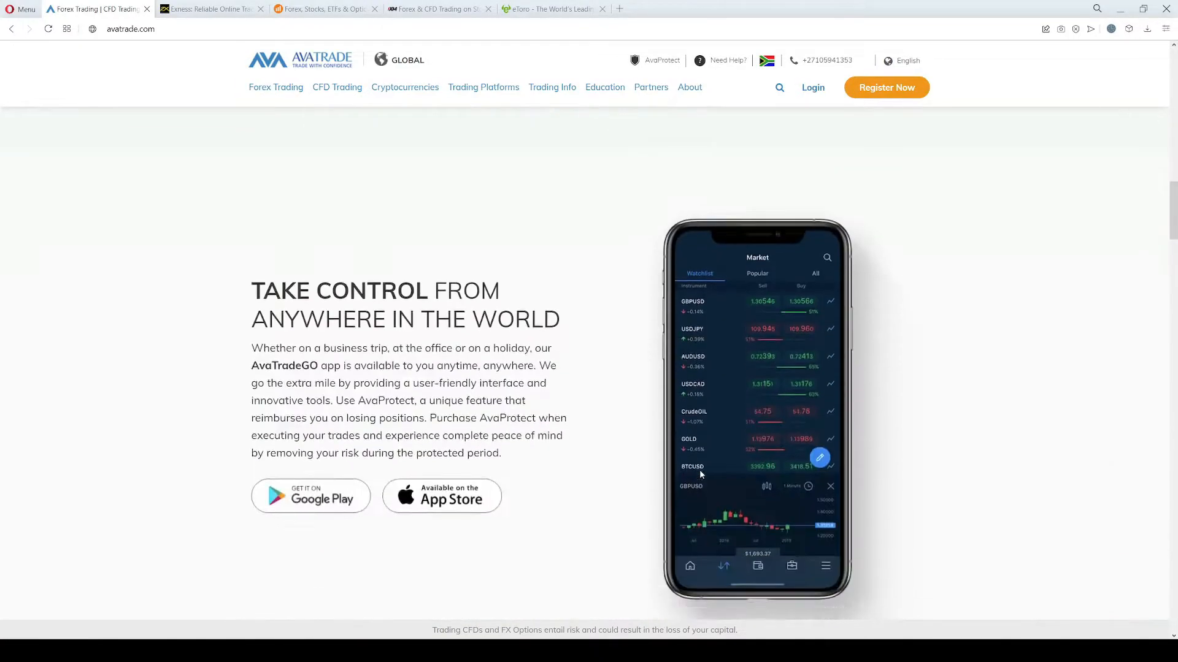
scroll("down", 3)
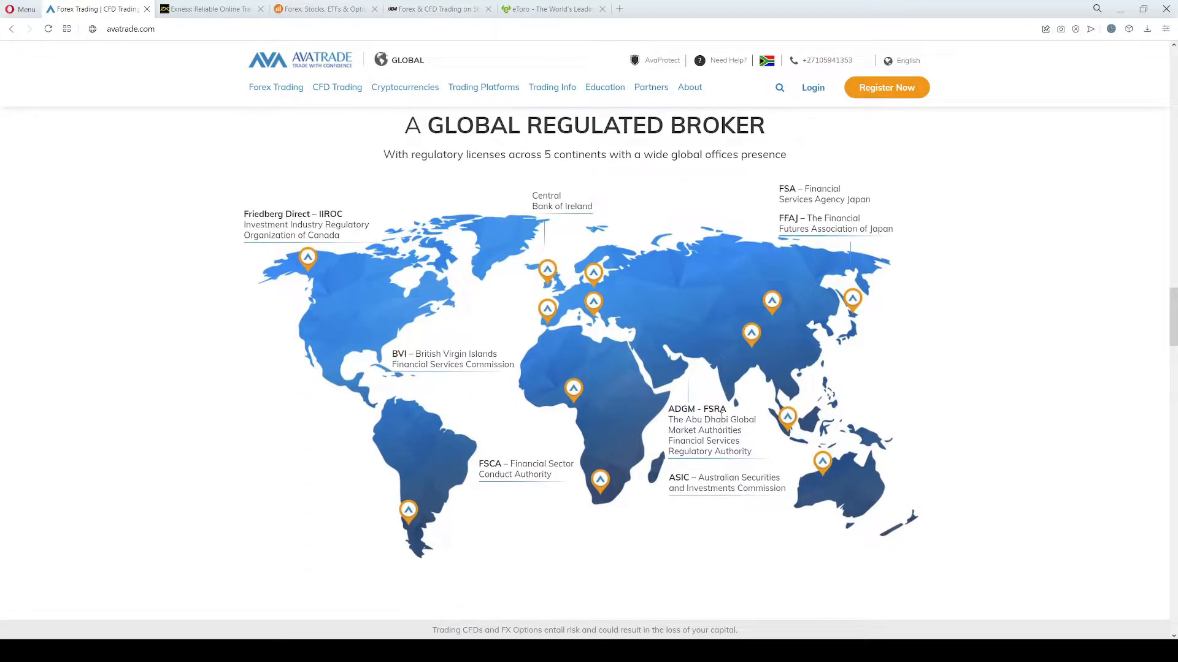
mouse_move(565, 490)
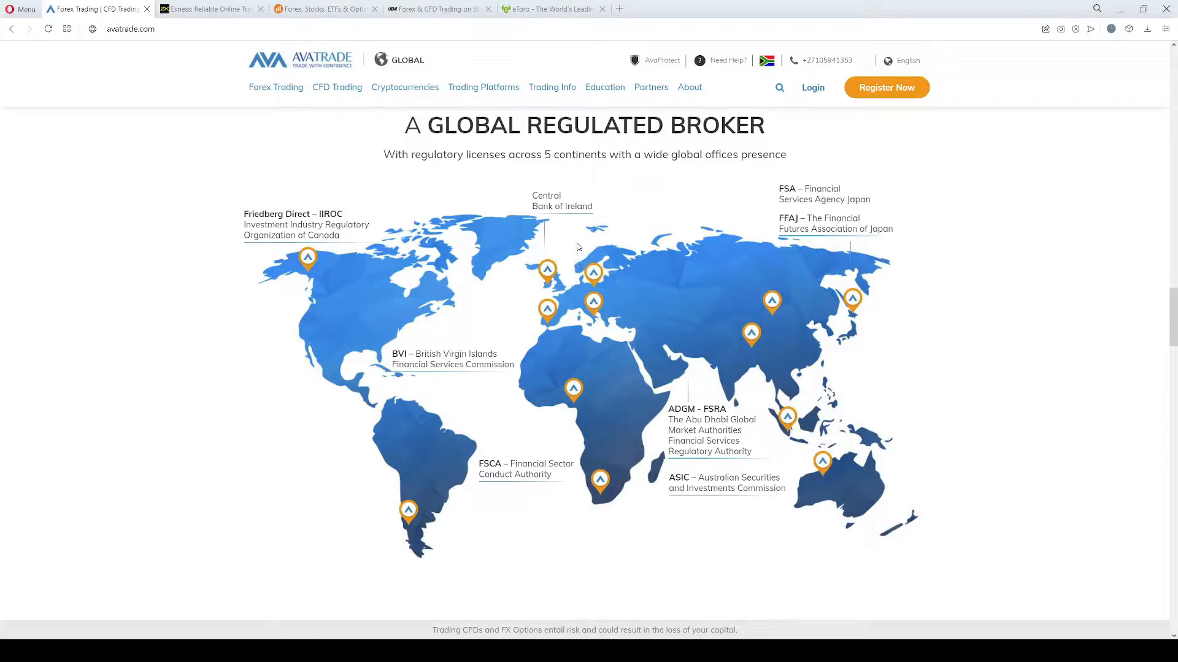
mouse_move(695, 516)
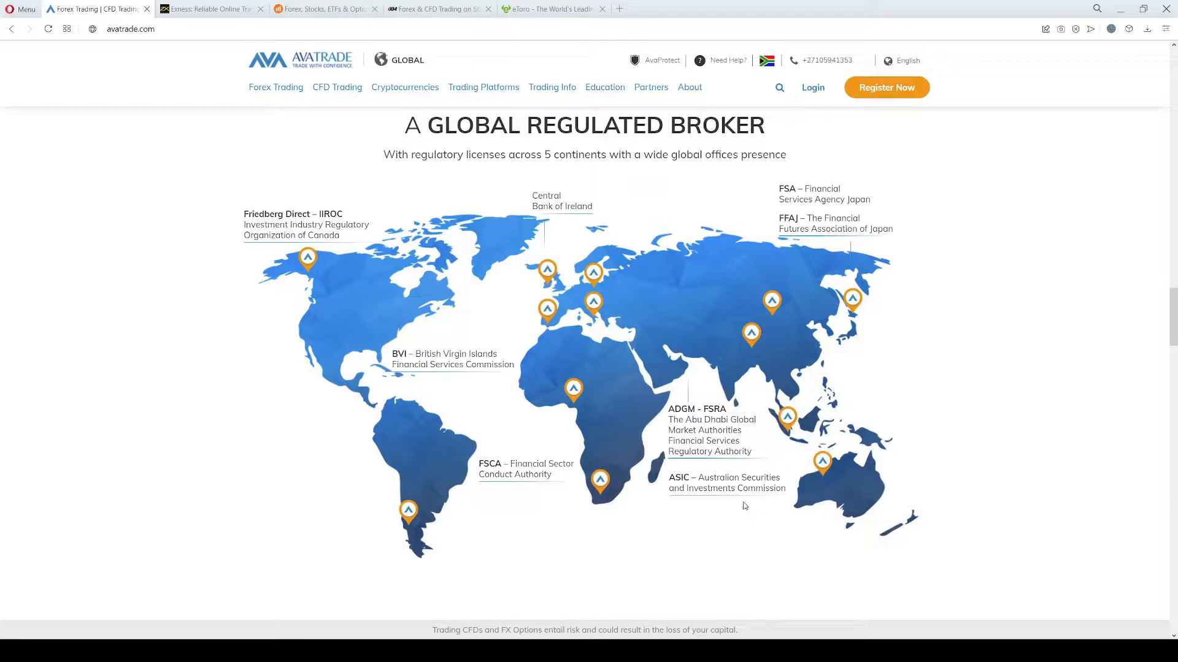
- Scroll to the Trading Conditions & Charges instrument table
scroll("down", 3)
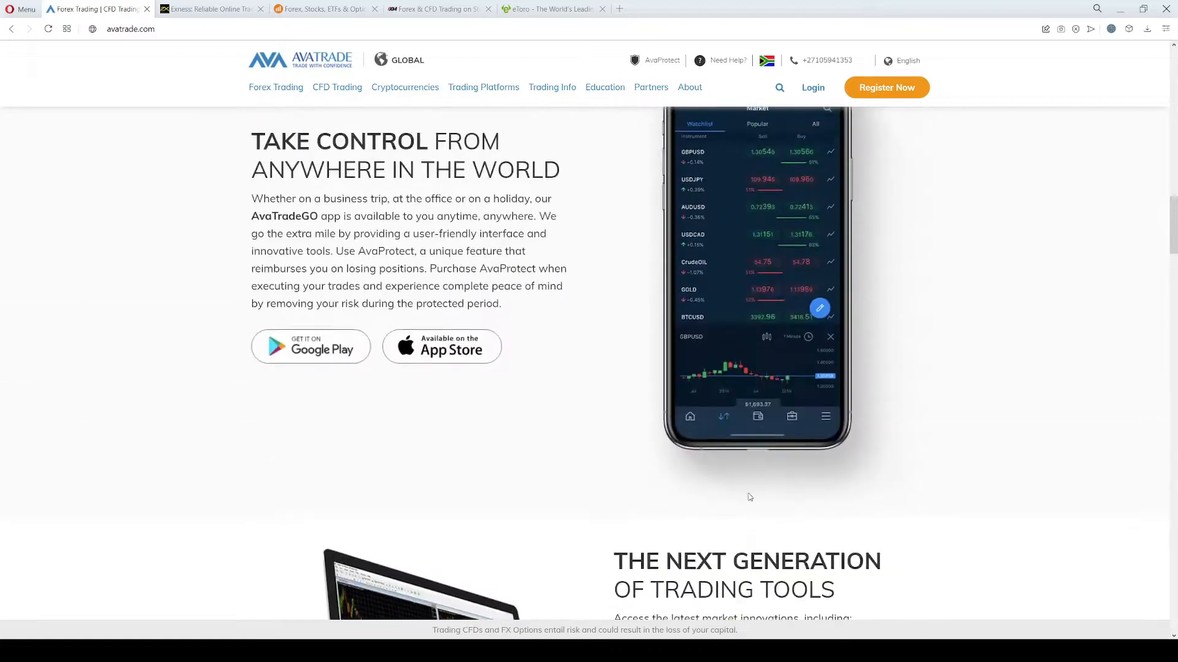
scroll("down", 3)
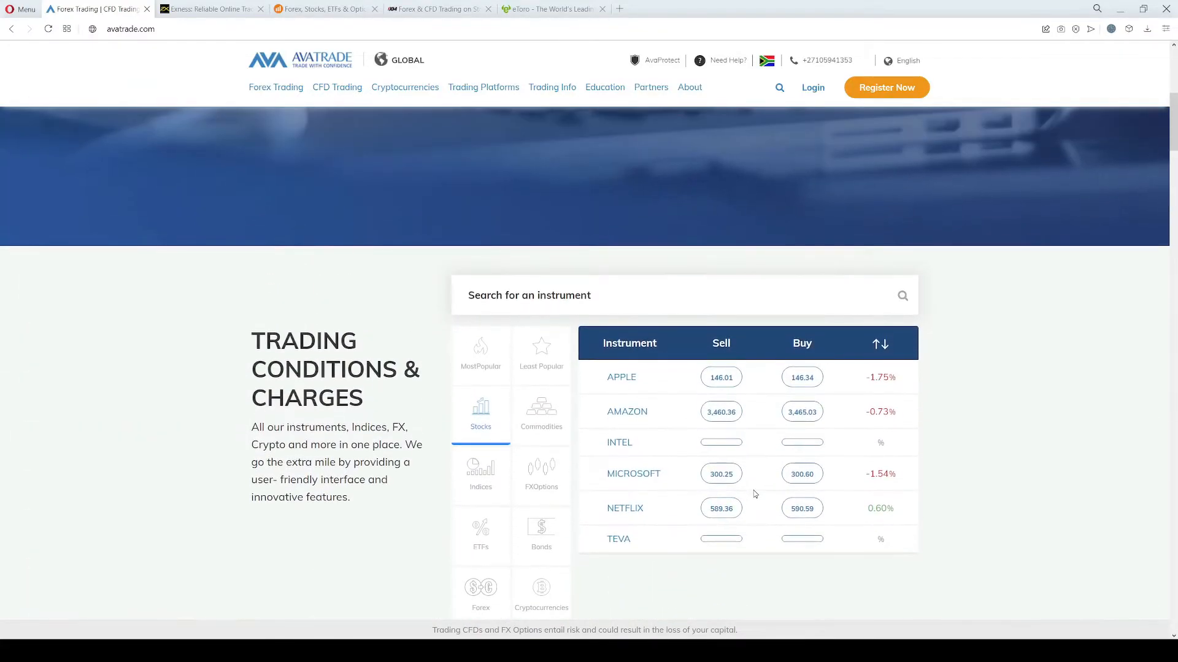
scroll("down", 3)
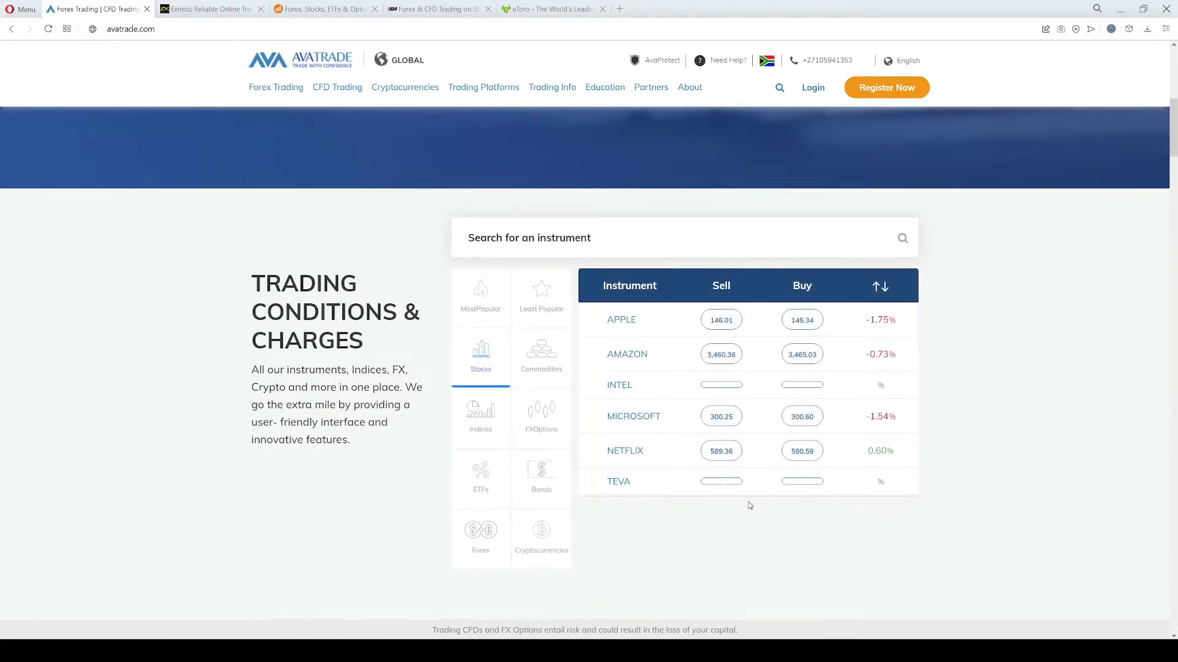
mouse_move(735, 508)
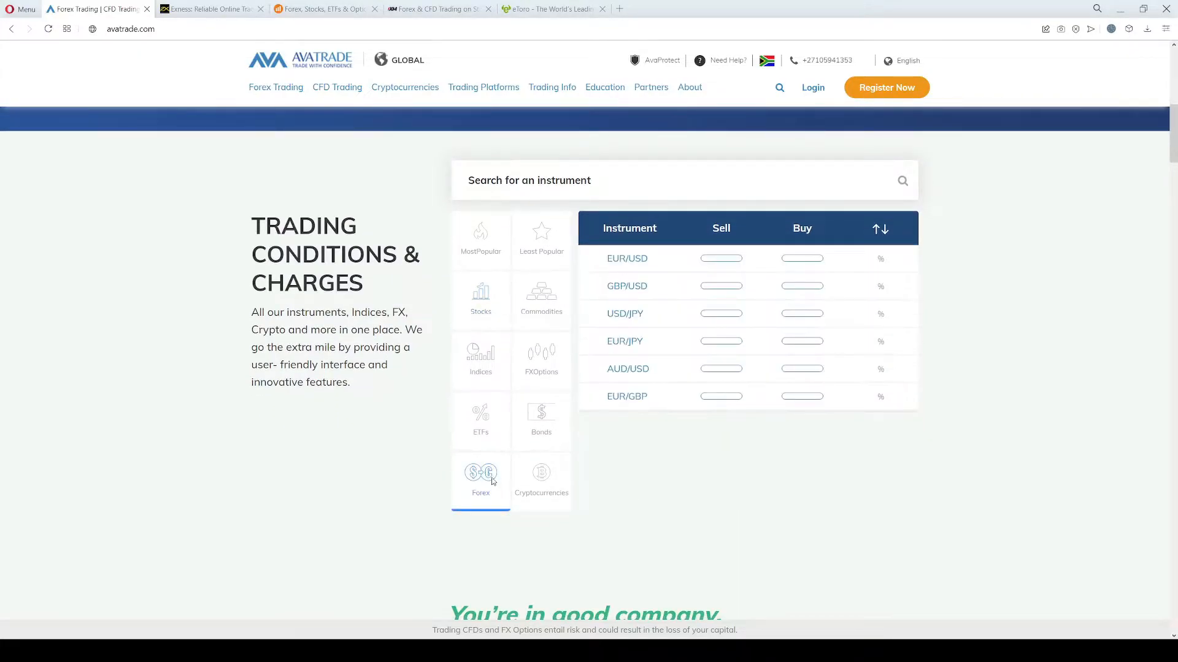
- Browse the ETFs, Indices, Commodities and Stocks tabs of the instrument table
left_click(541, 481)
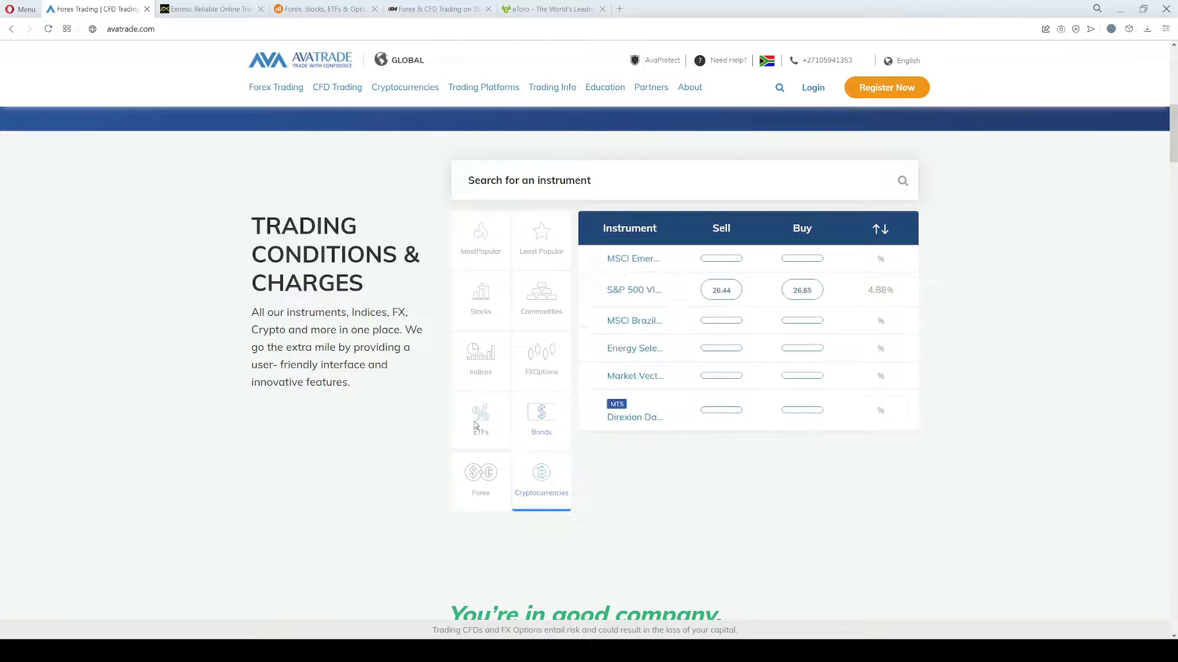
left_click(479, 357)
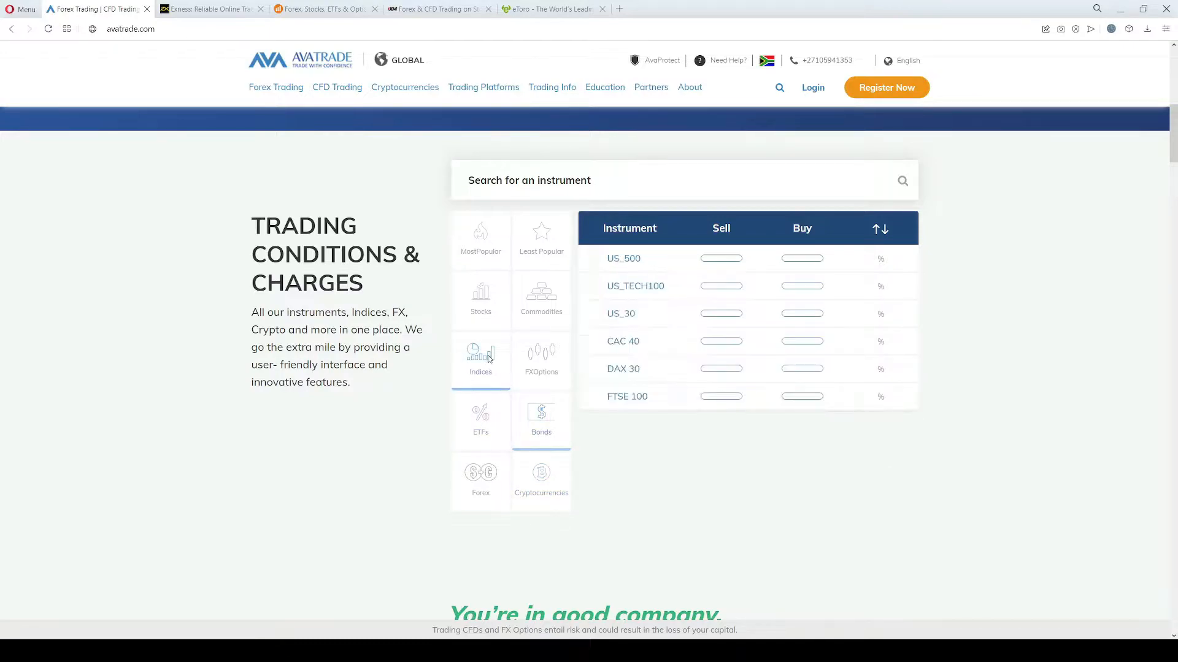
left_click(541, 297)
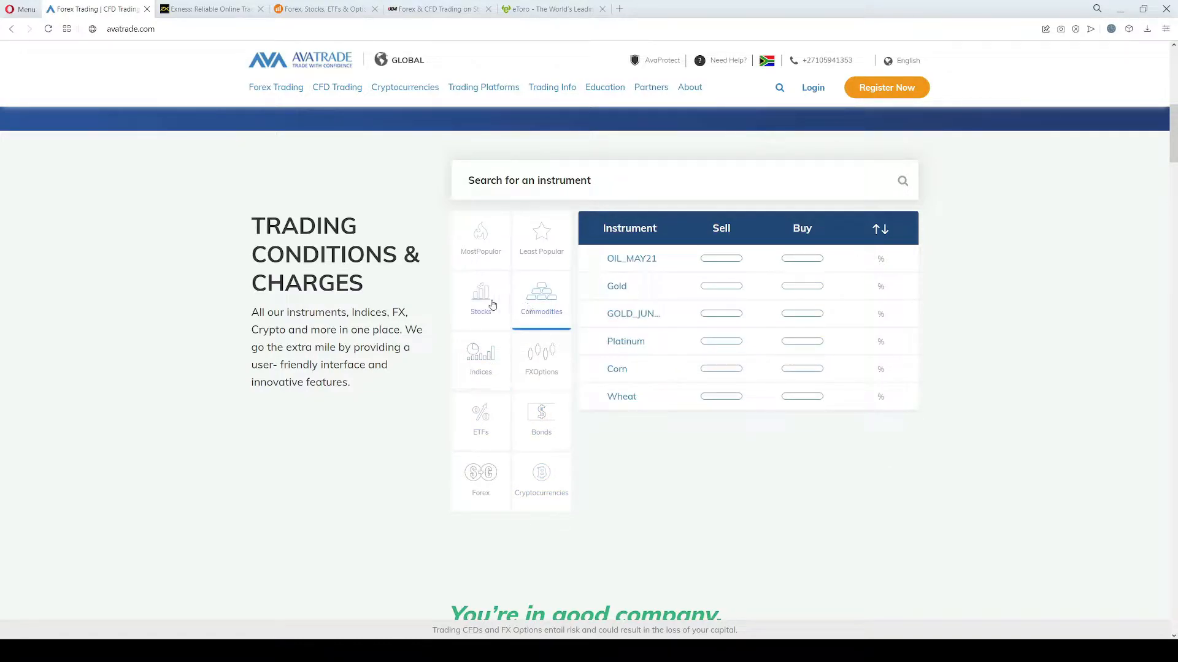
left_click(480, 301)
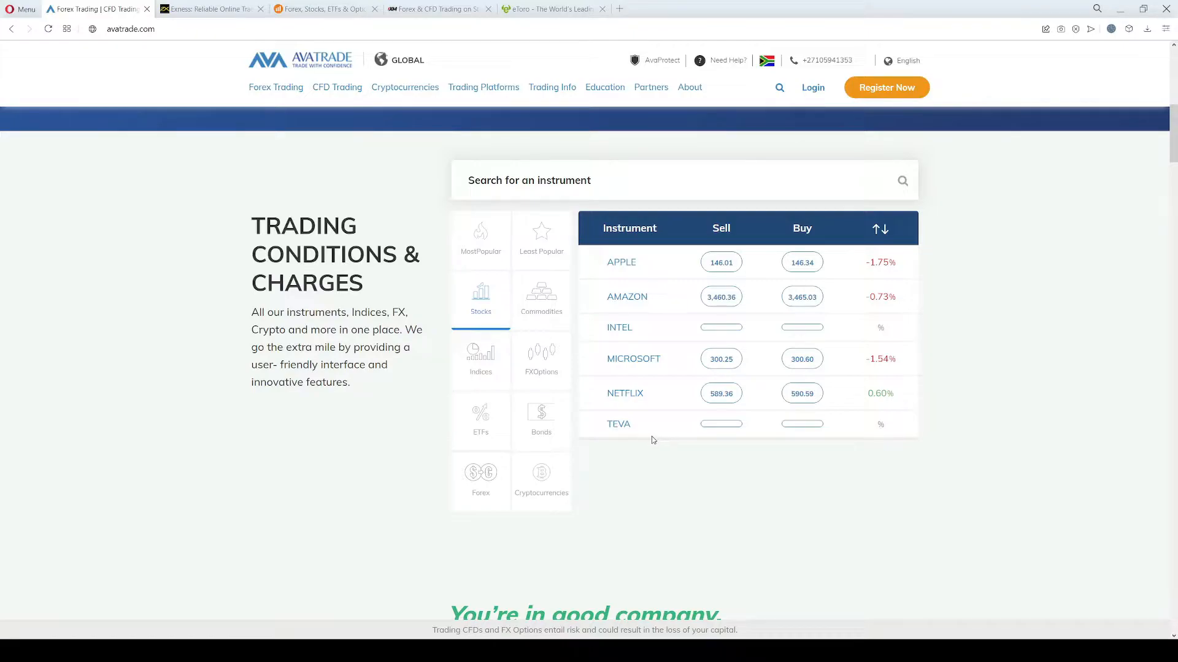
scroll("down", 3)
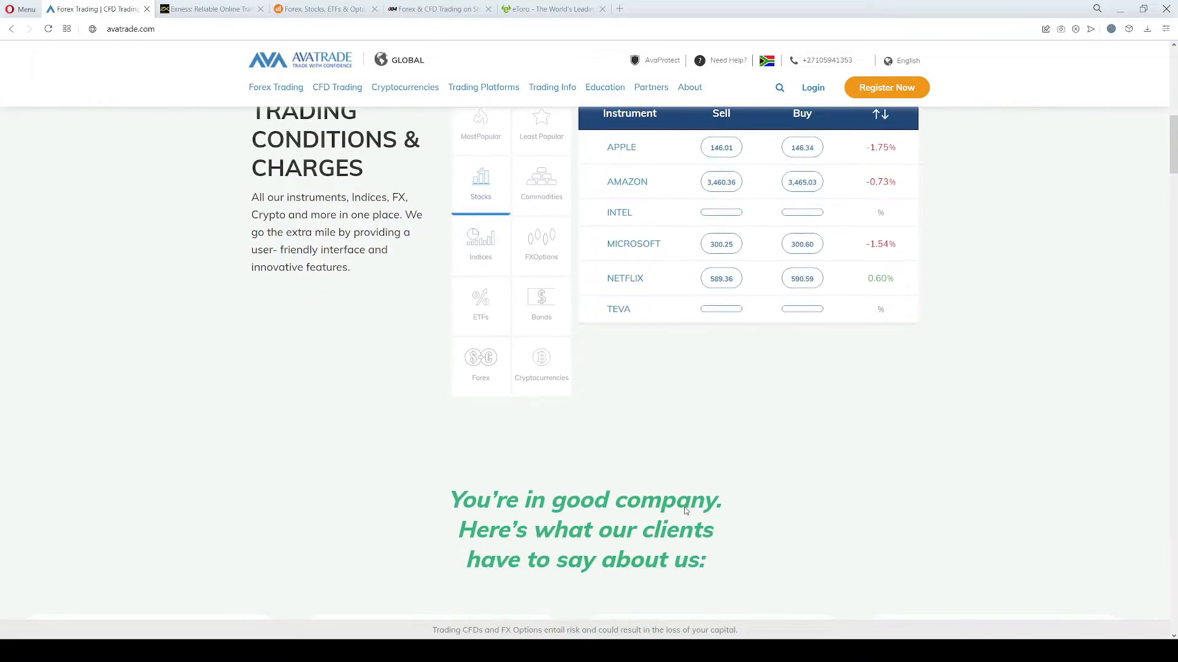
mouse_move(691, 472)
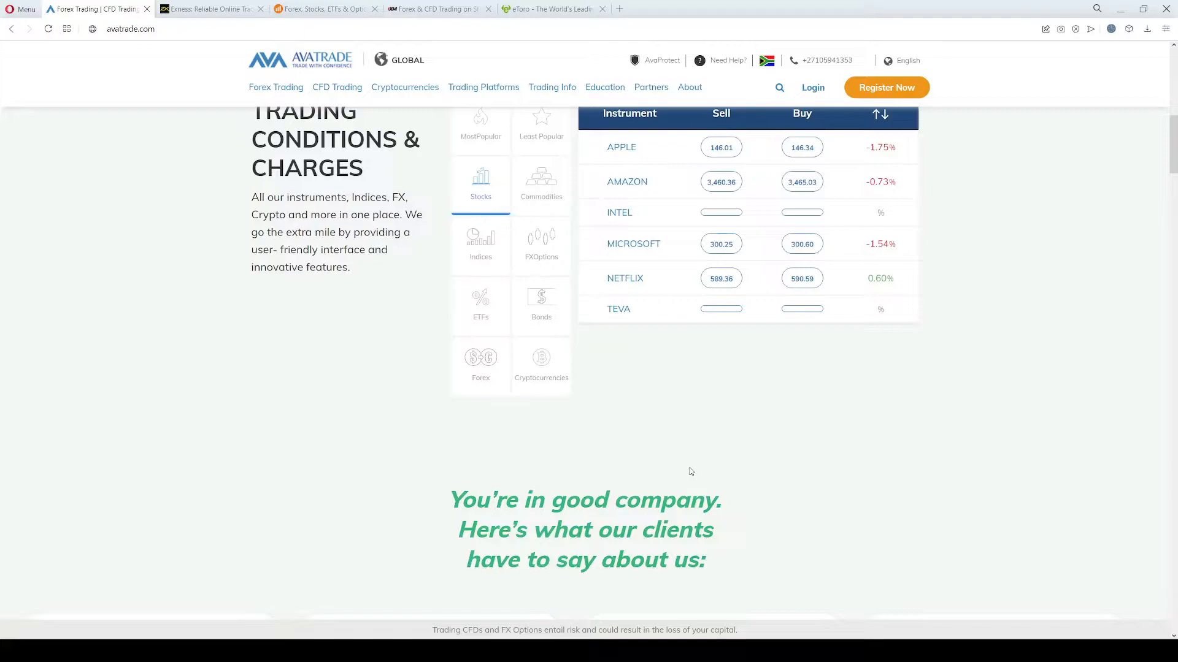
- Scroll past the Trustpilot reviews to the Next Generation of Trading Tools list
scroll("down", 3)
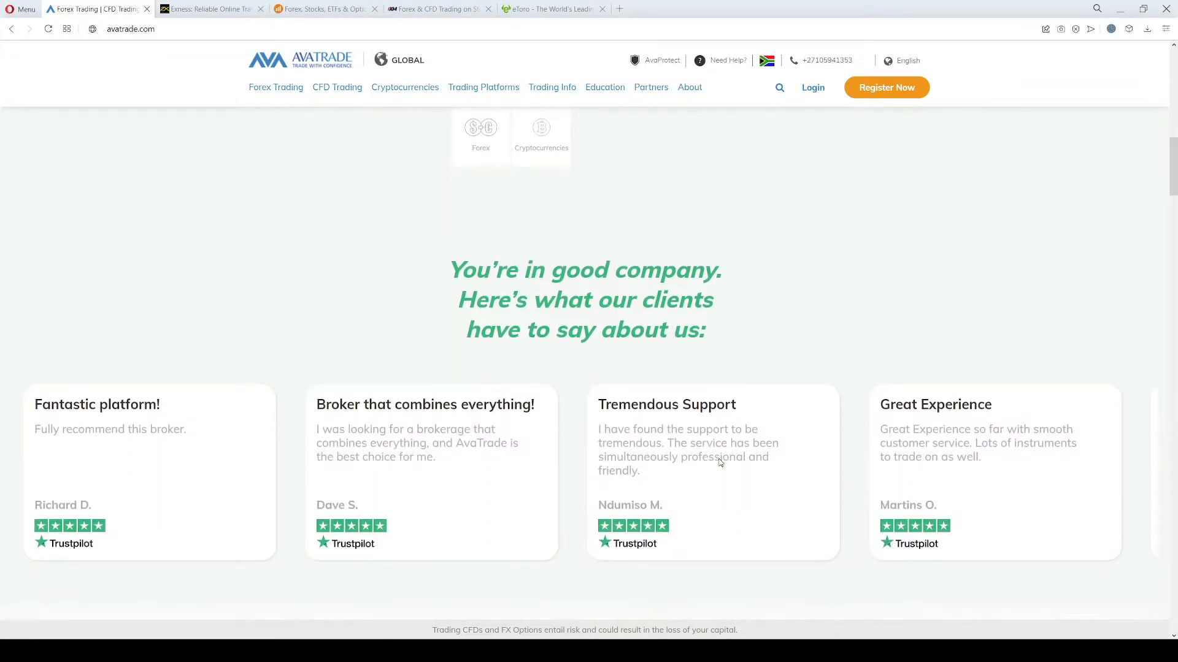
scroll("down", 3)
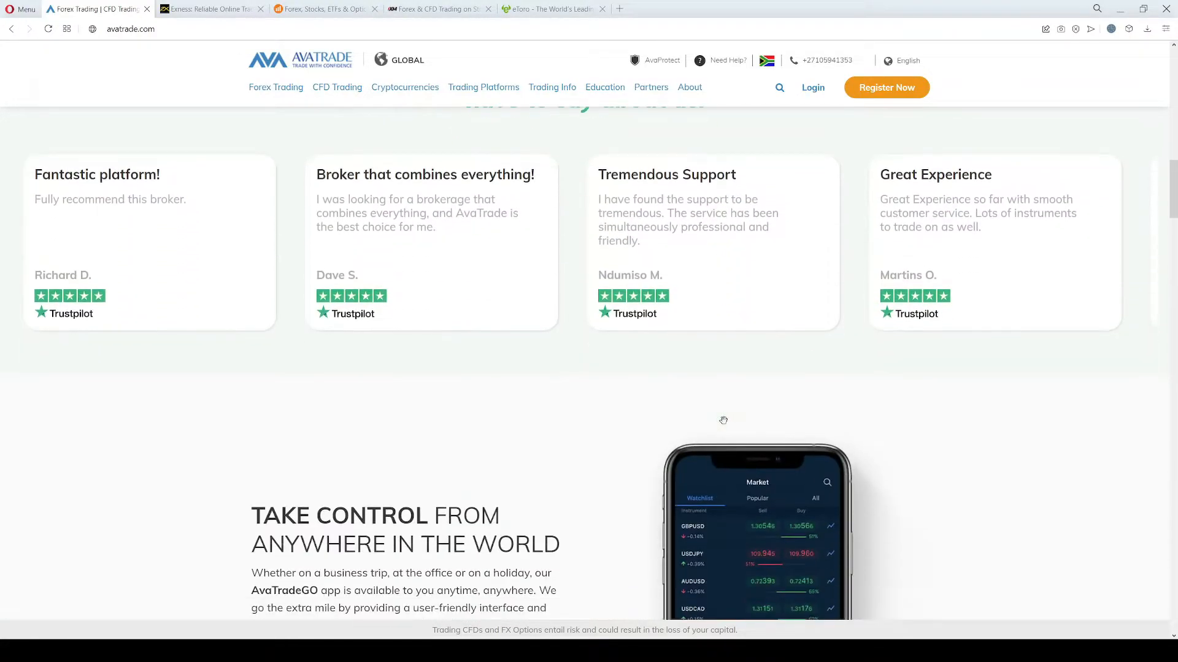
mouse_move(725, 420)
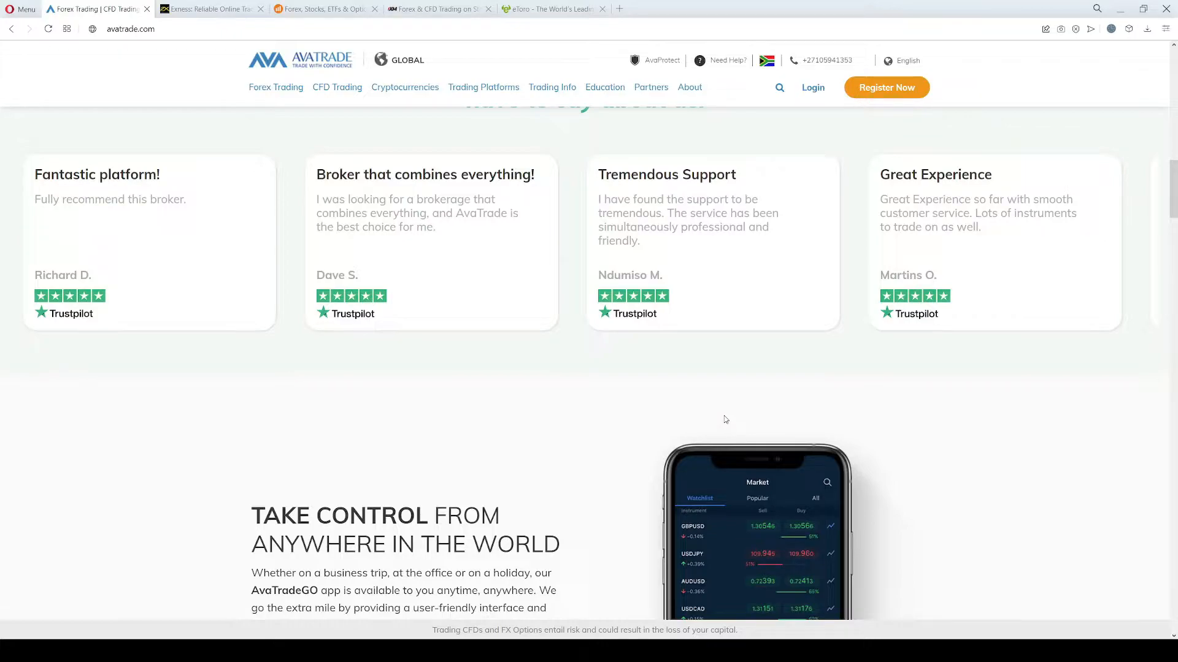
scroll("down", 3)
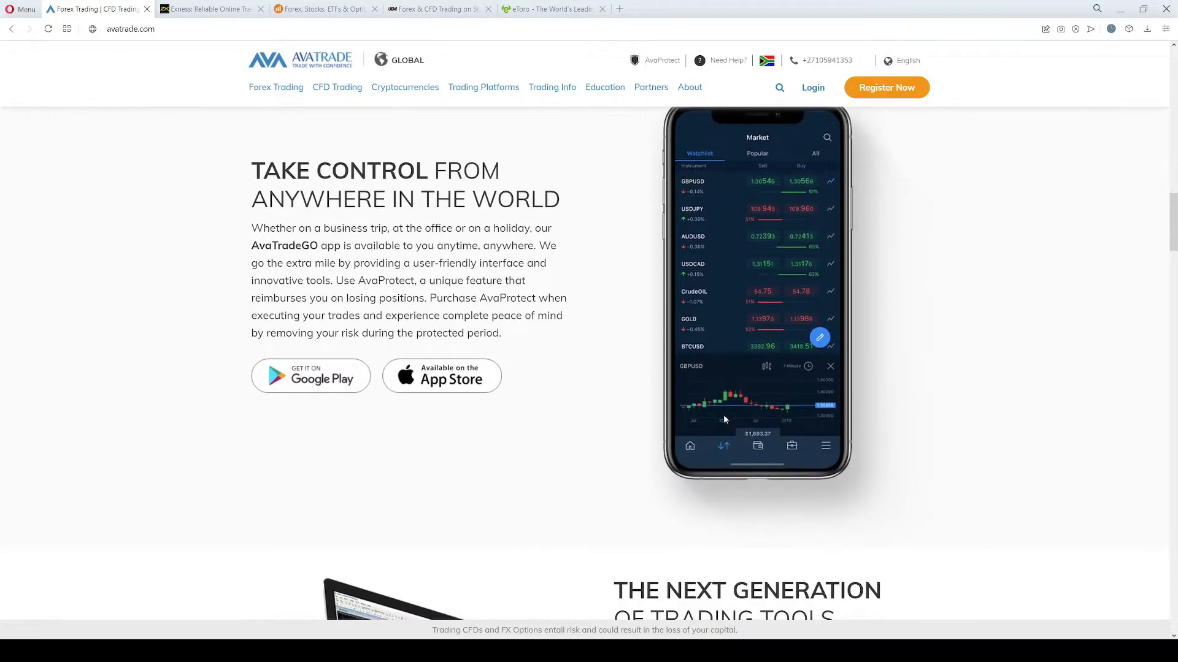
scroll("down", 3)
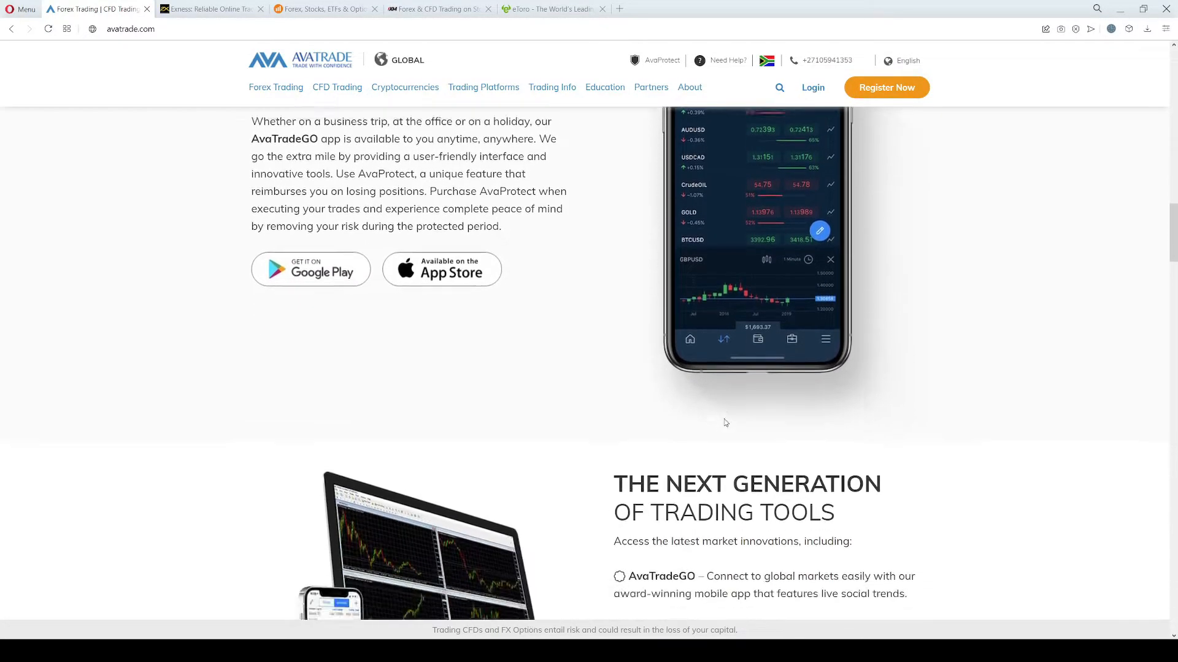
scroll("down", 3)
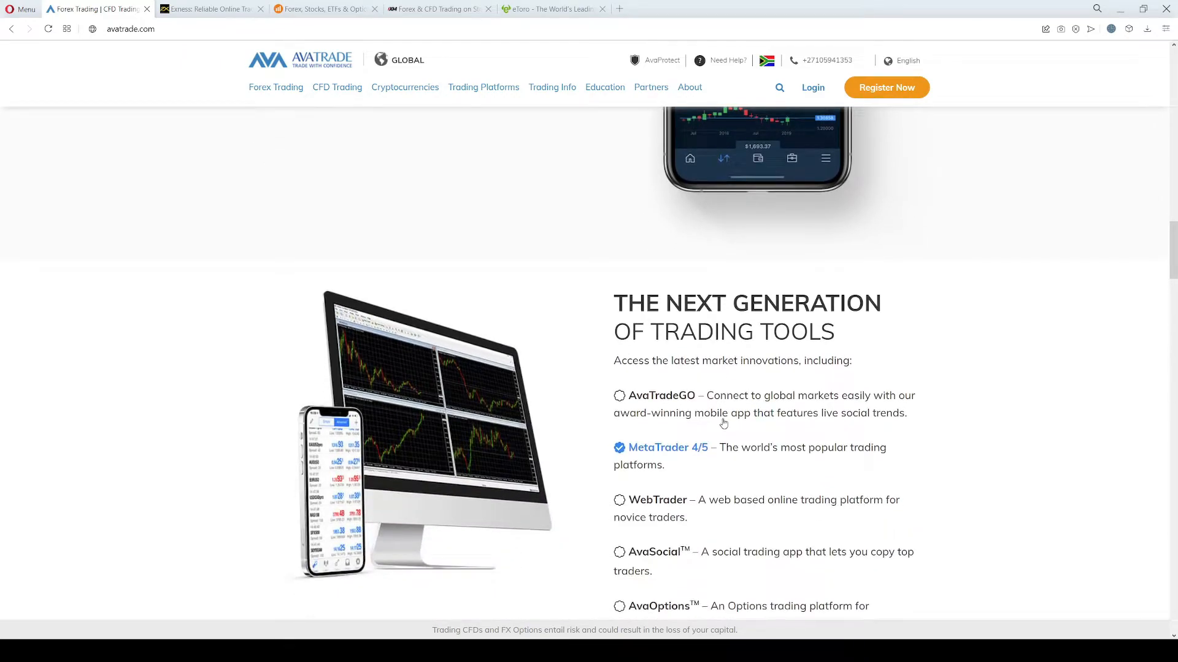
scroll("down", 3)
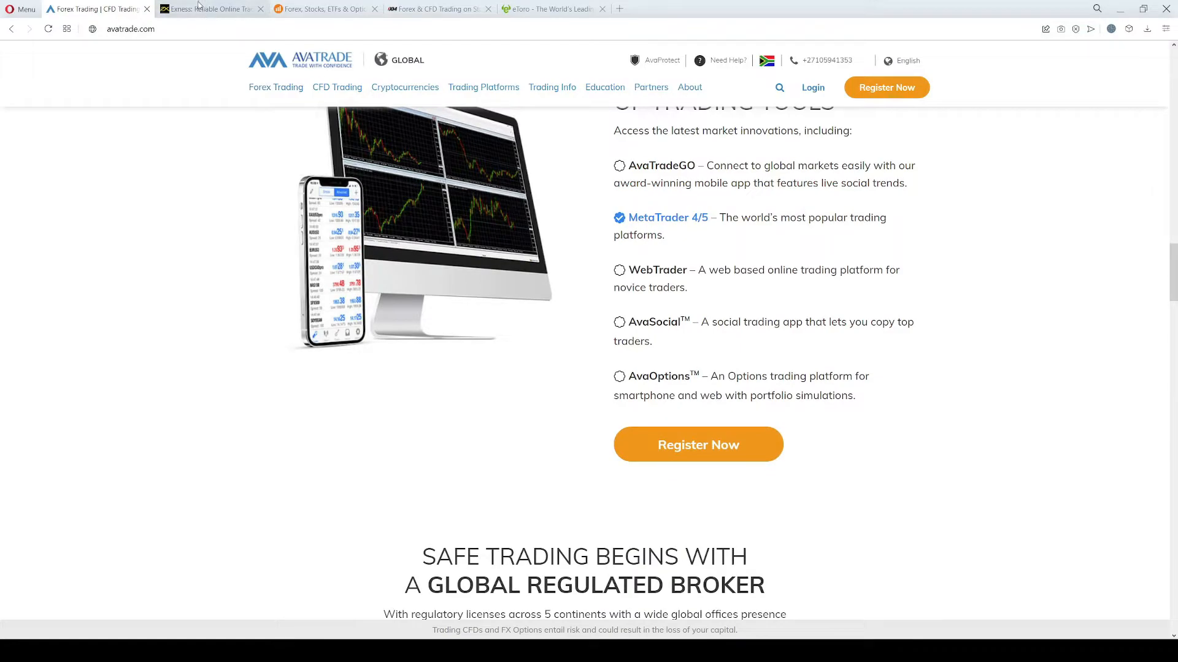
left_click(210, 9)
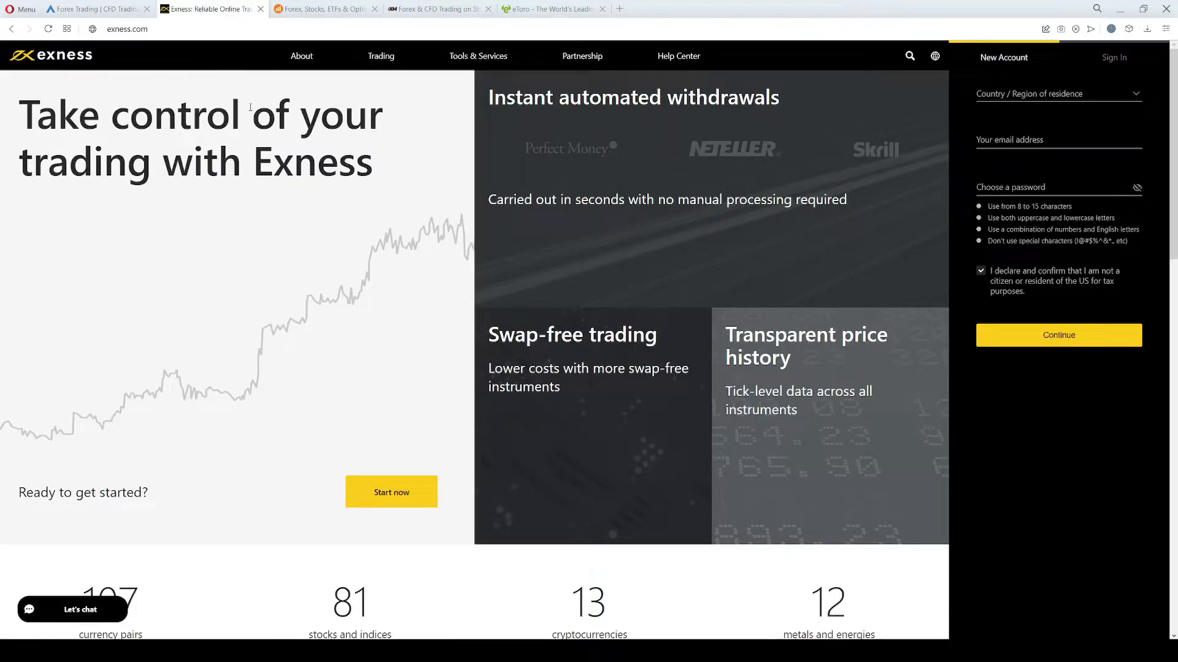
scroll("down", 3)
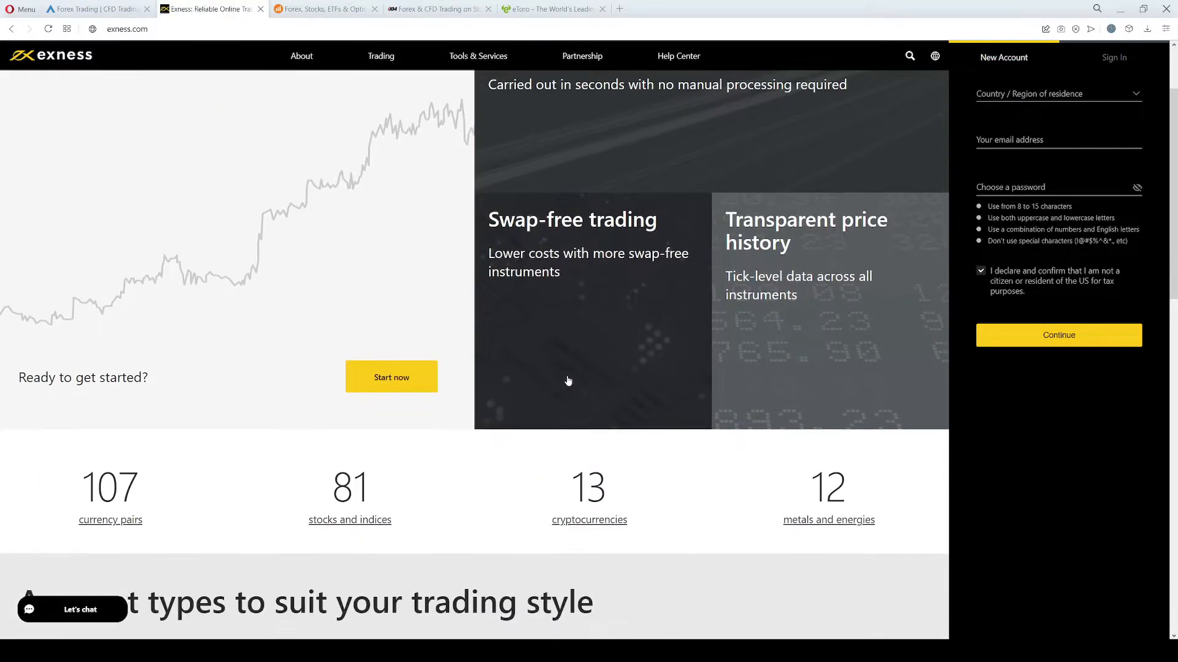
scroll("down", 3)
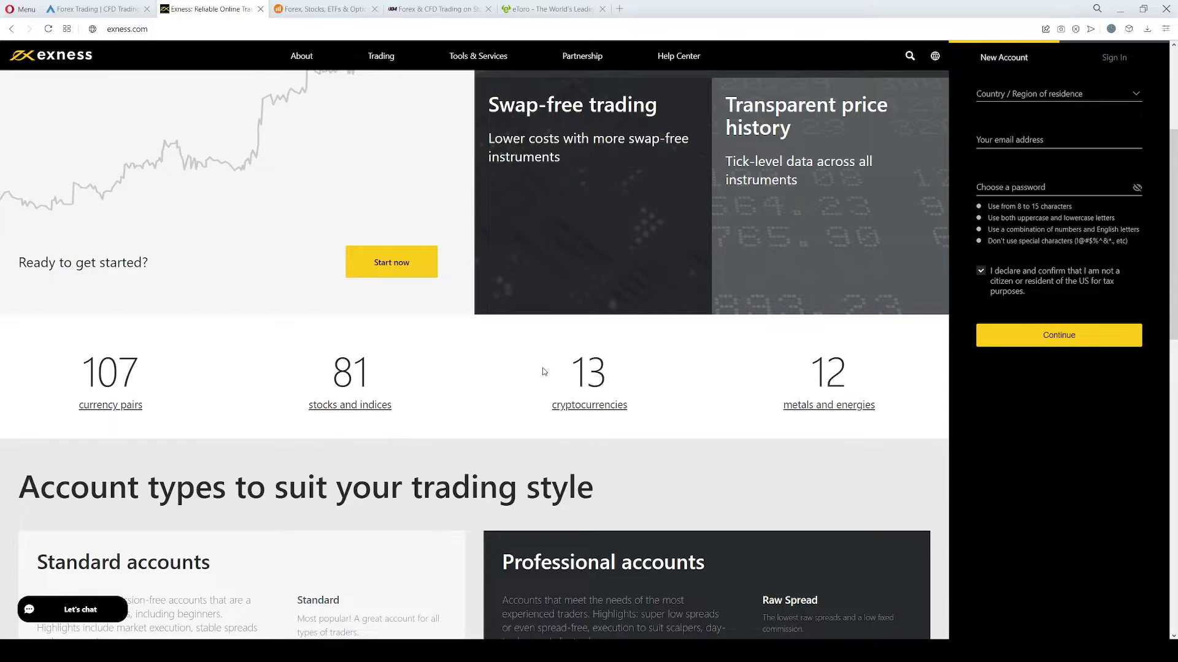
scroll("down", 3)
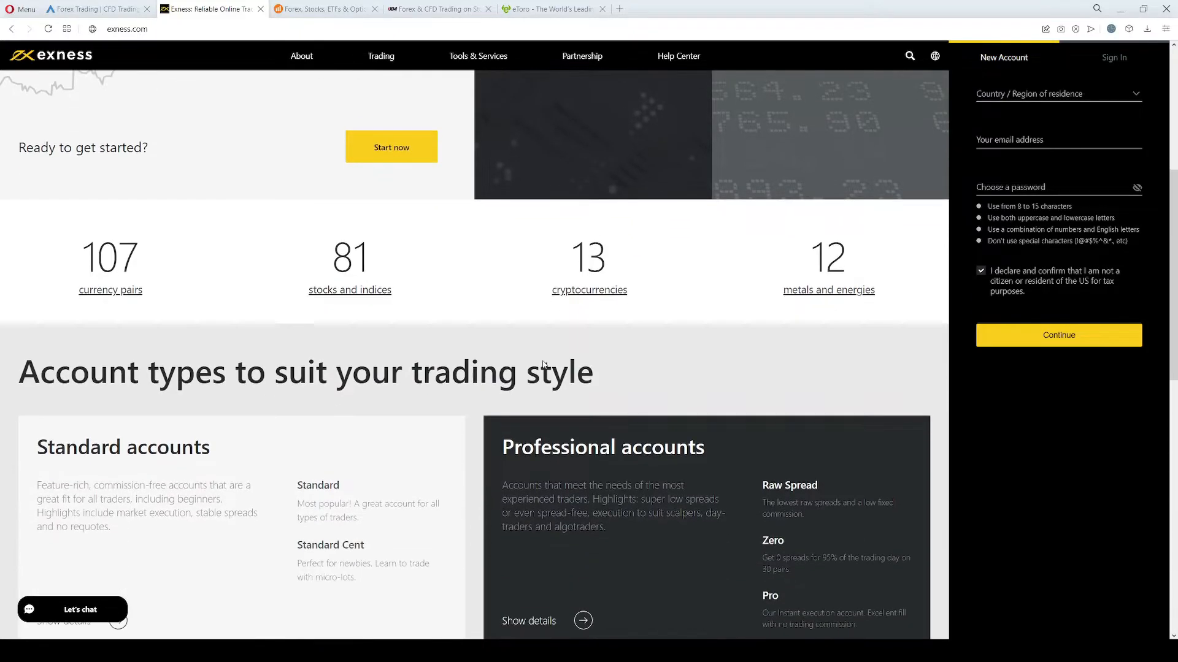
scroll("down", 3)
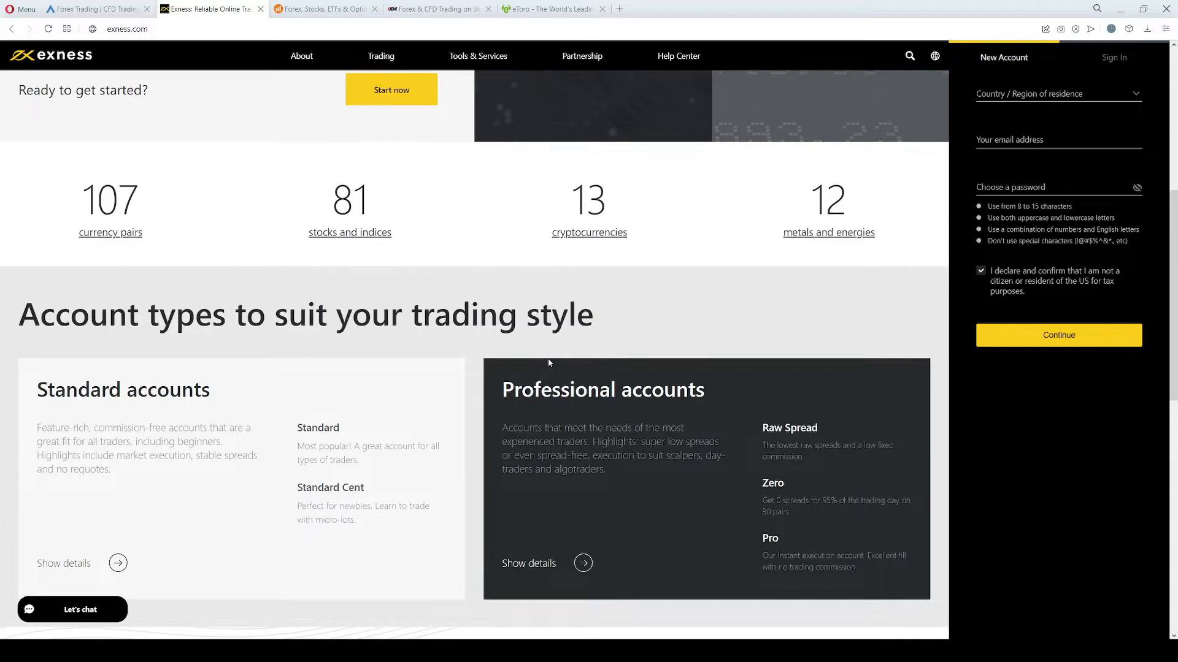
left_click(477, 56)
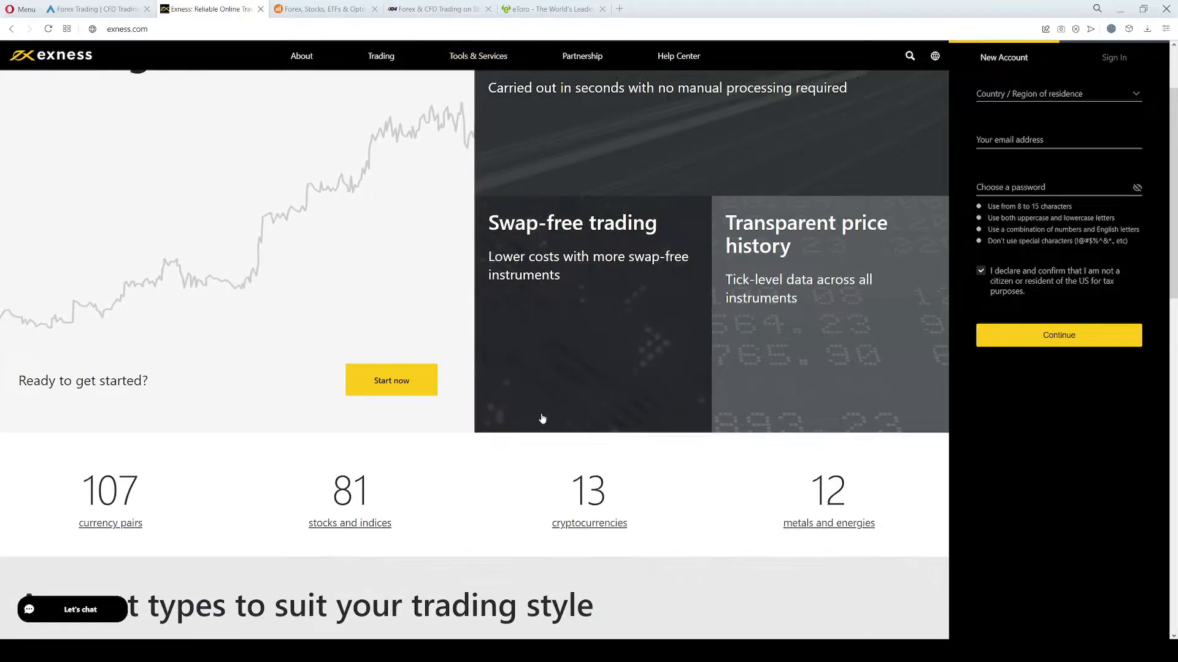
scroll("down", 3)
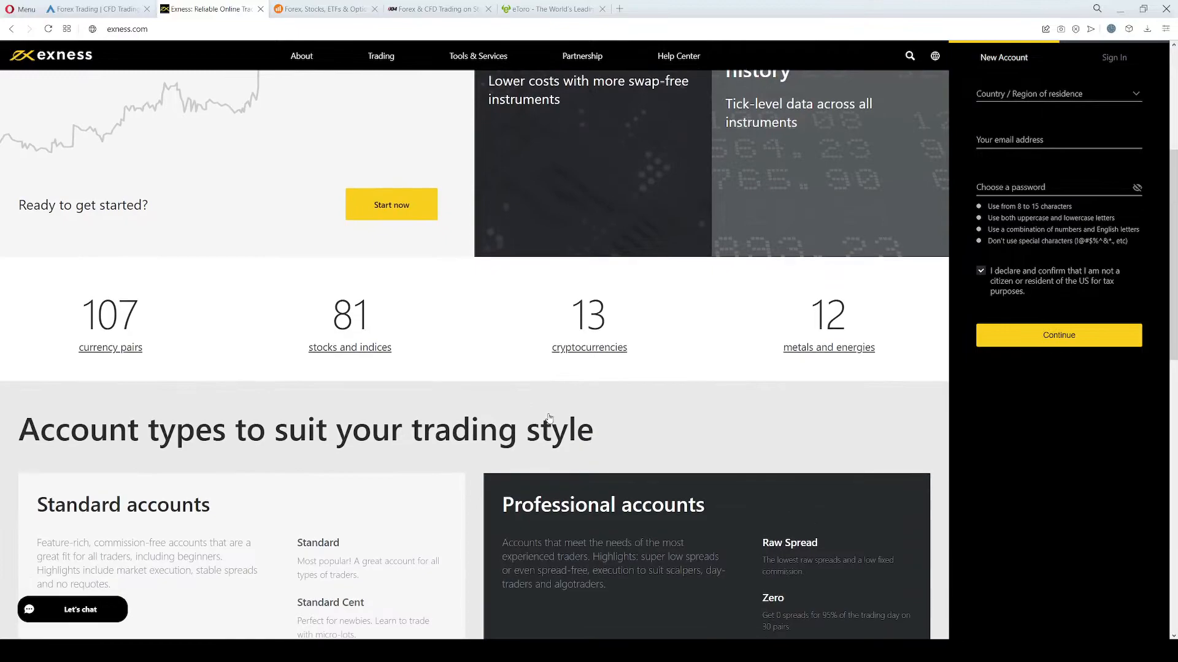
mouse_move(556, 404)
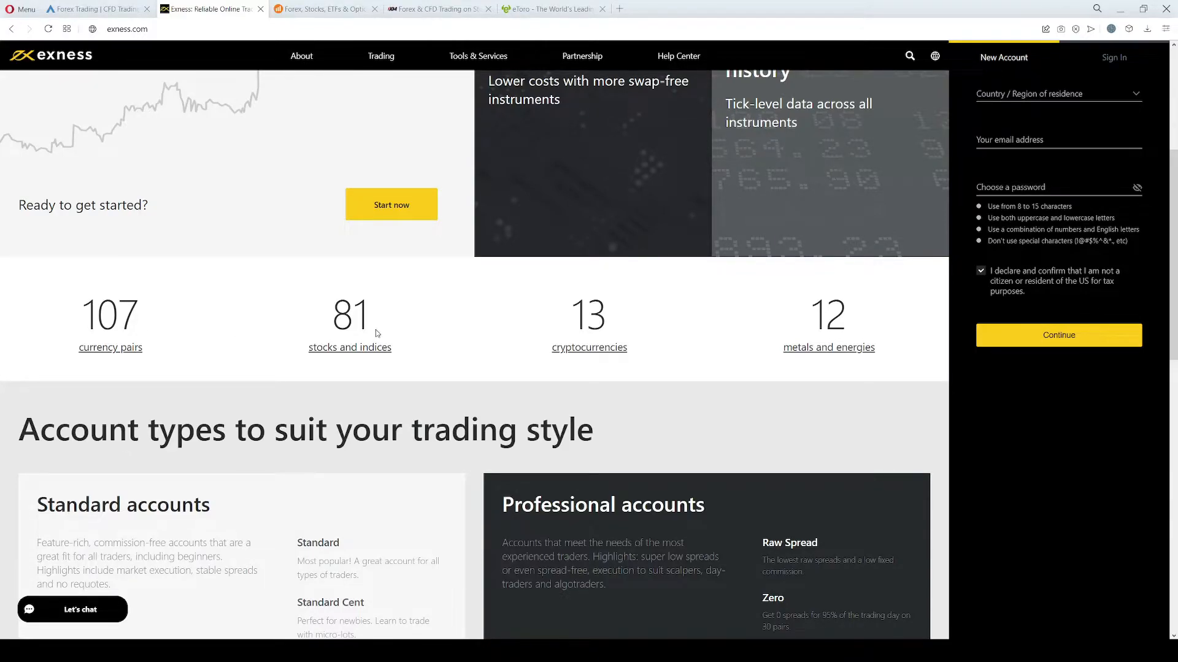
mouse_move(839, 336)
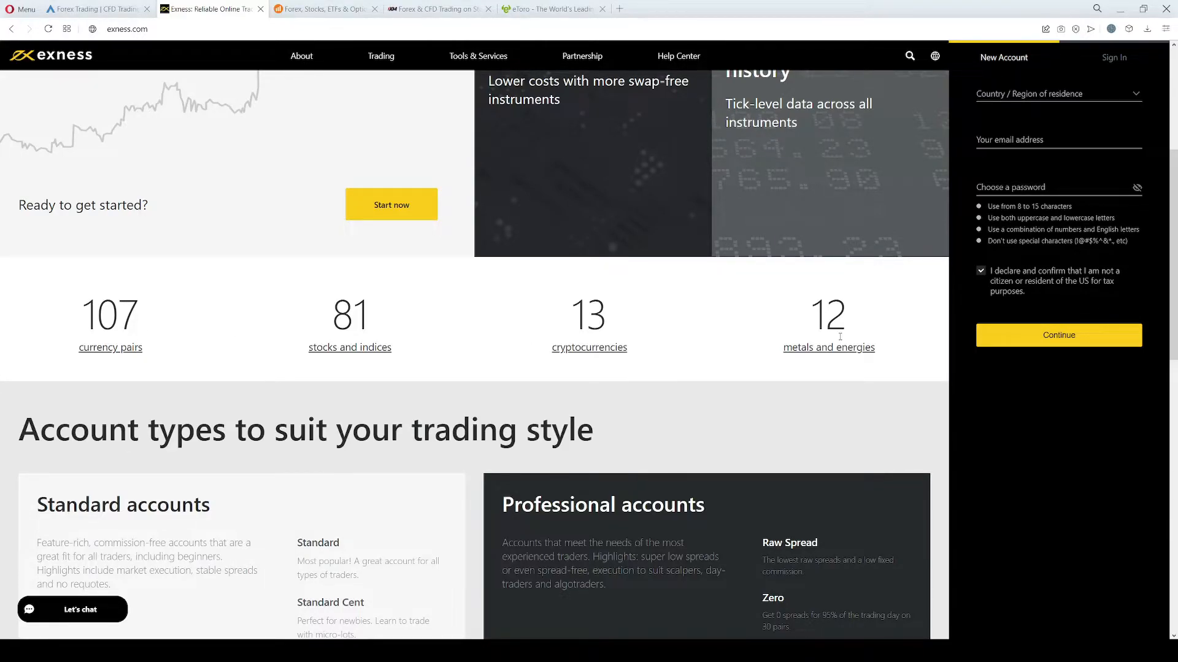
mouse_move(800, 368)
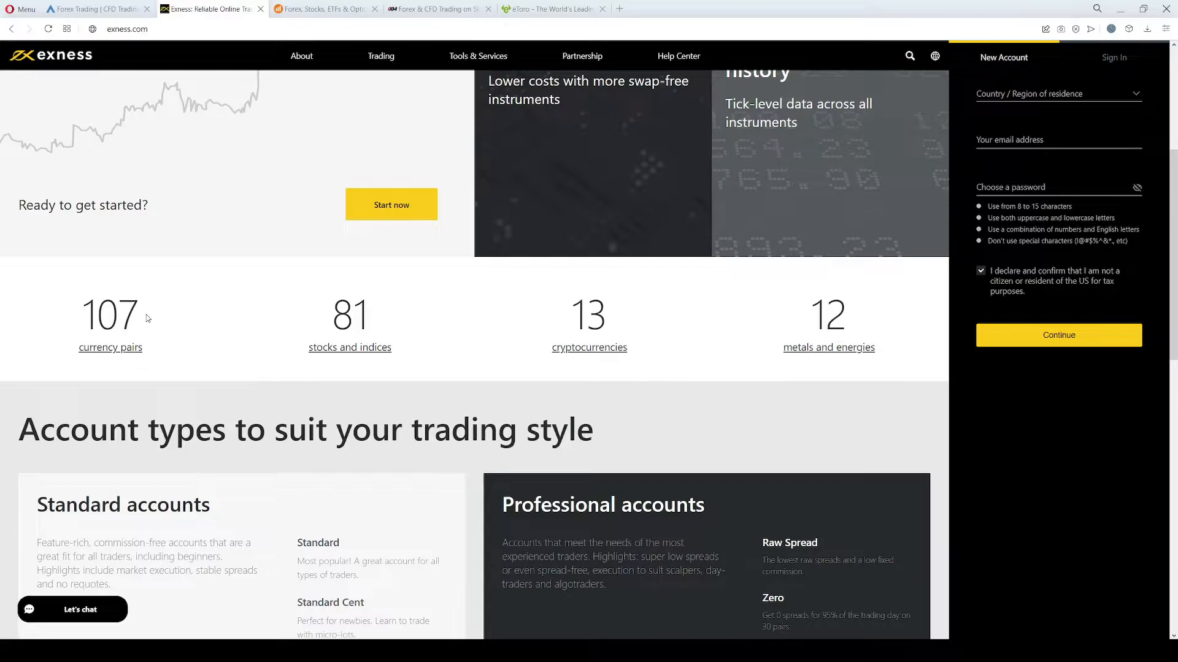
mouse_move(135, 334)
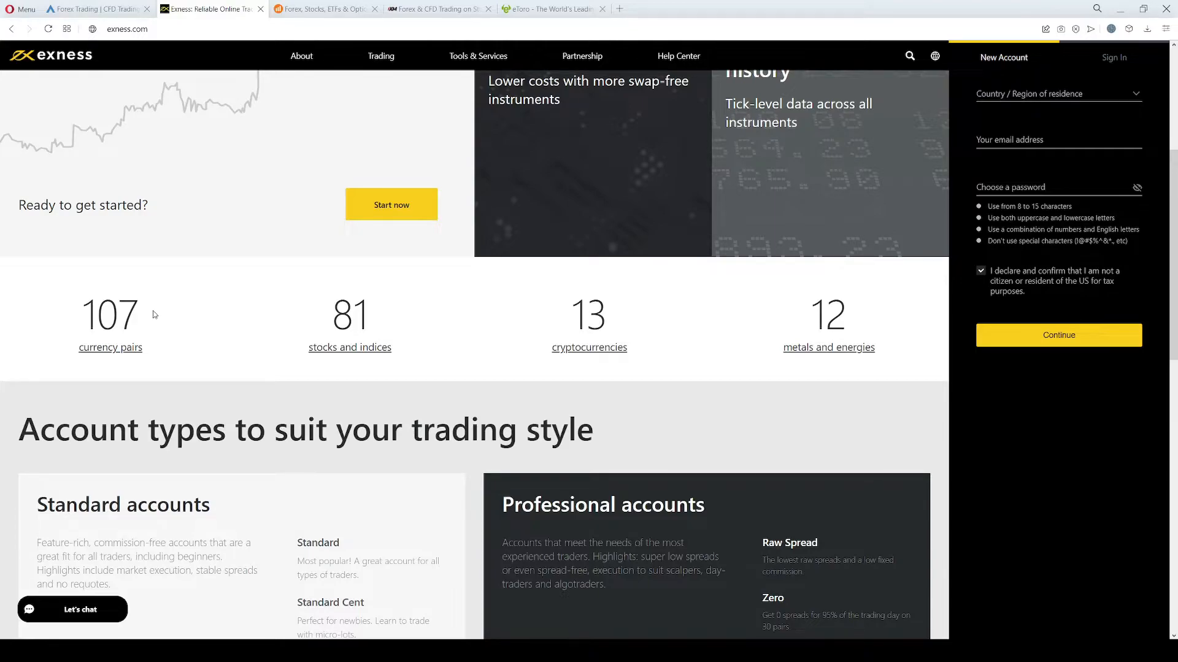
scroll("down", 3)
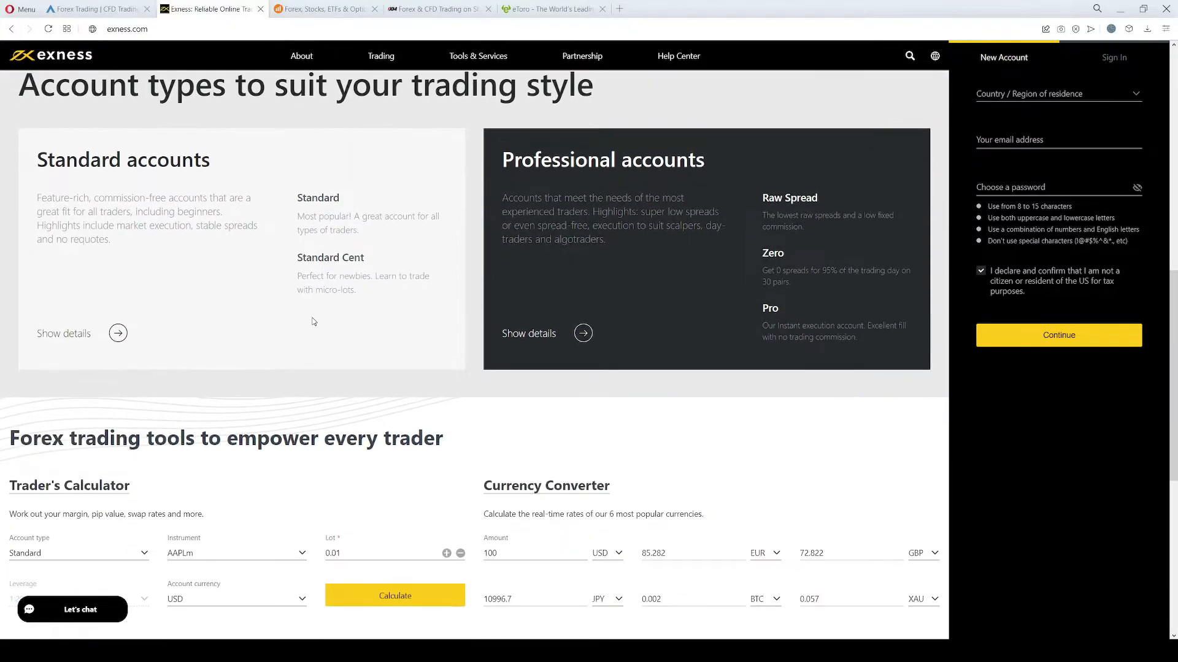
scroll("down", 3)
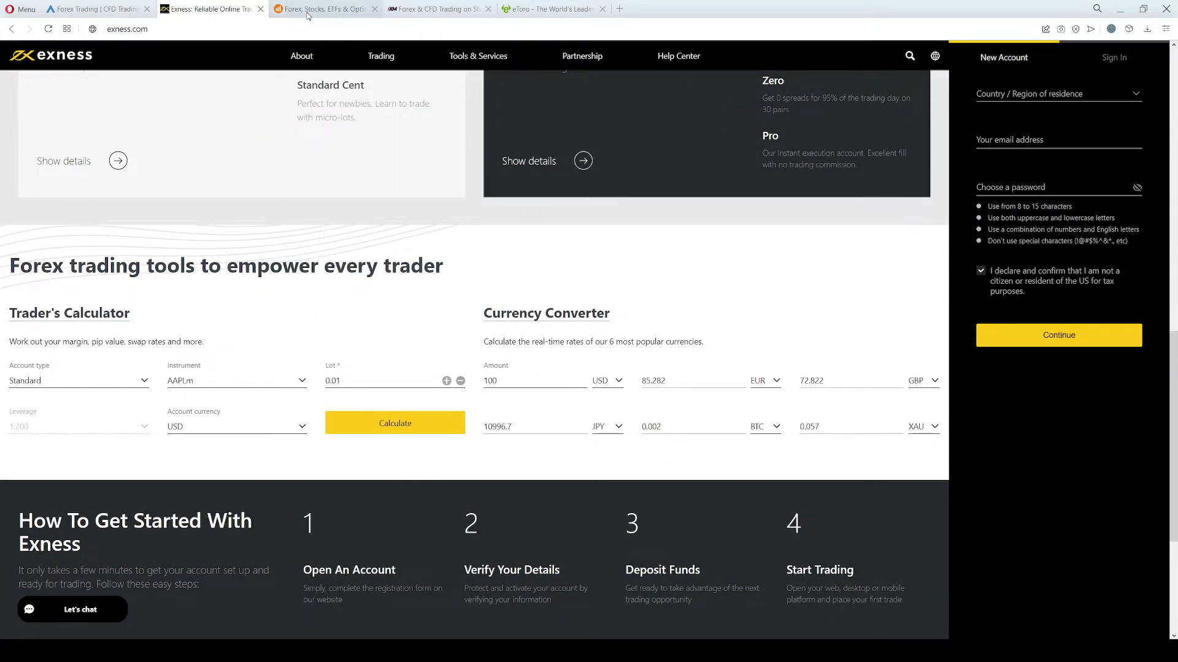
- Switch to the IQ Option tab showing its 25 Forex pairs table
left_click(323, 9)
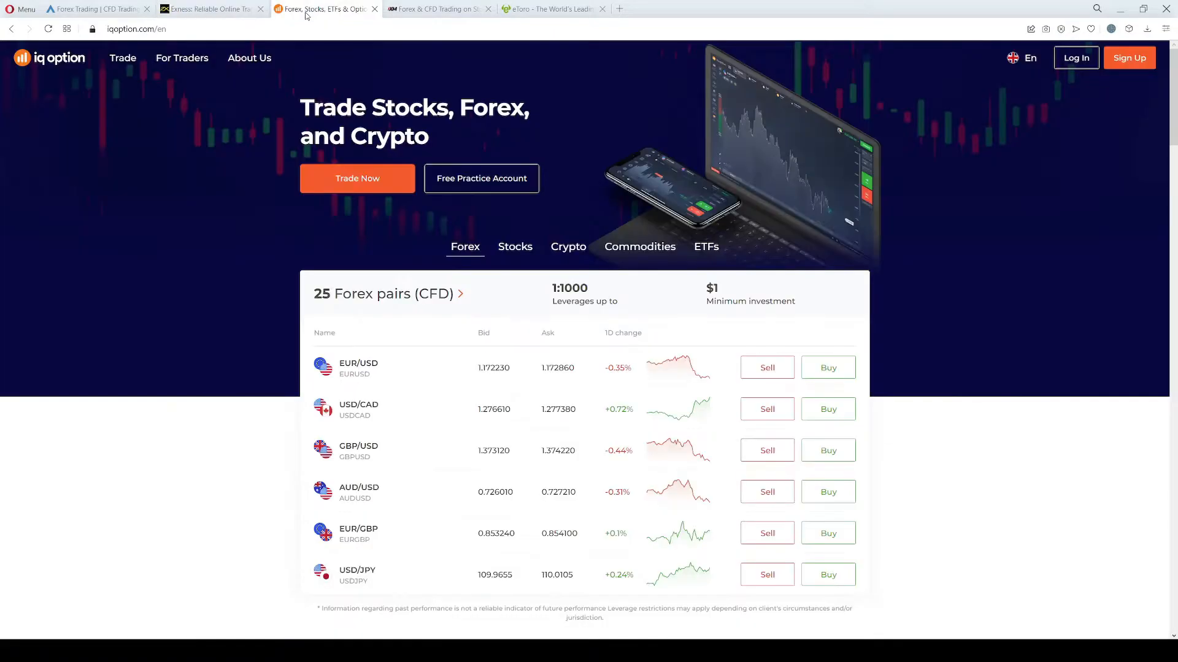
mouse_move(306, 72)
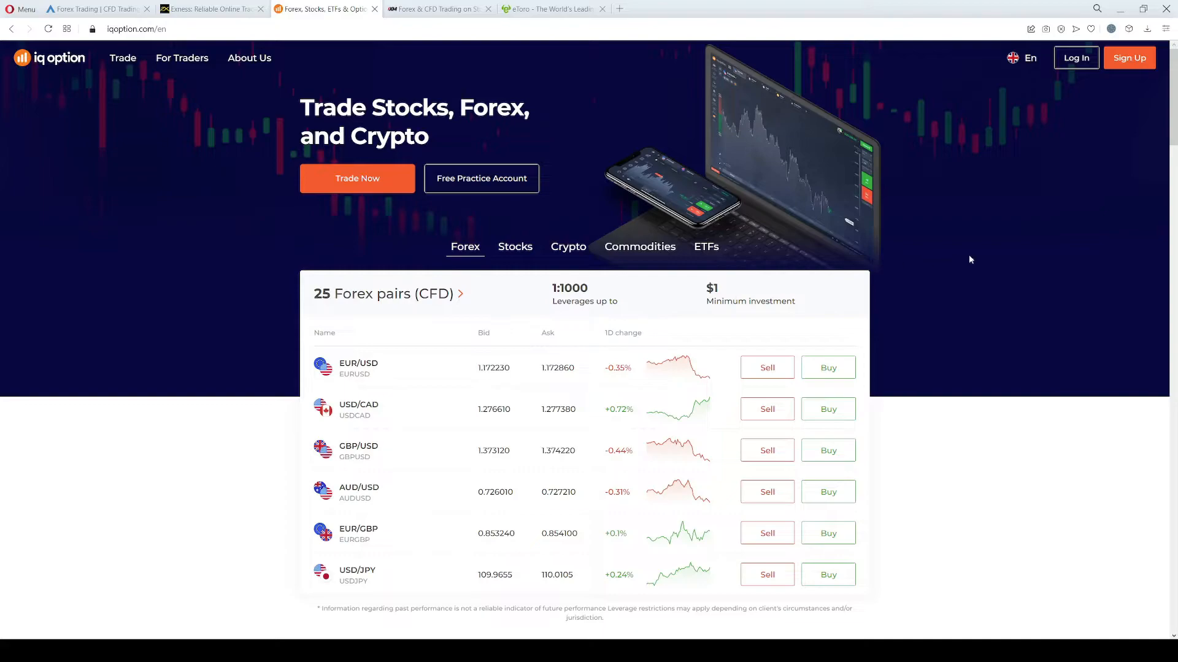
mouse_move(875, 377)
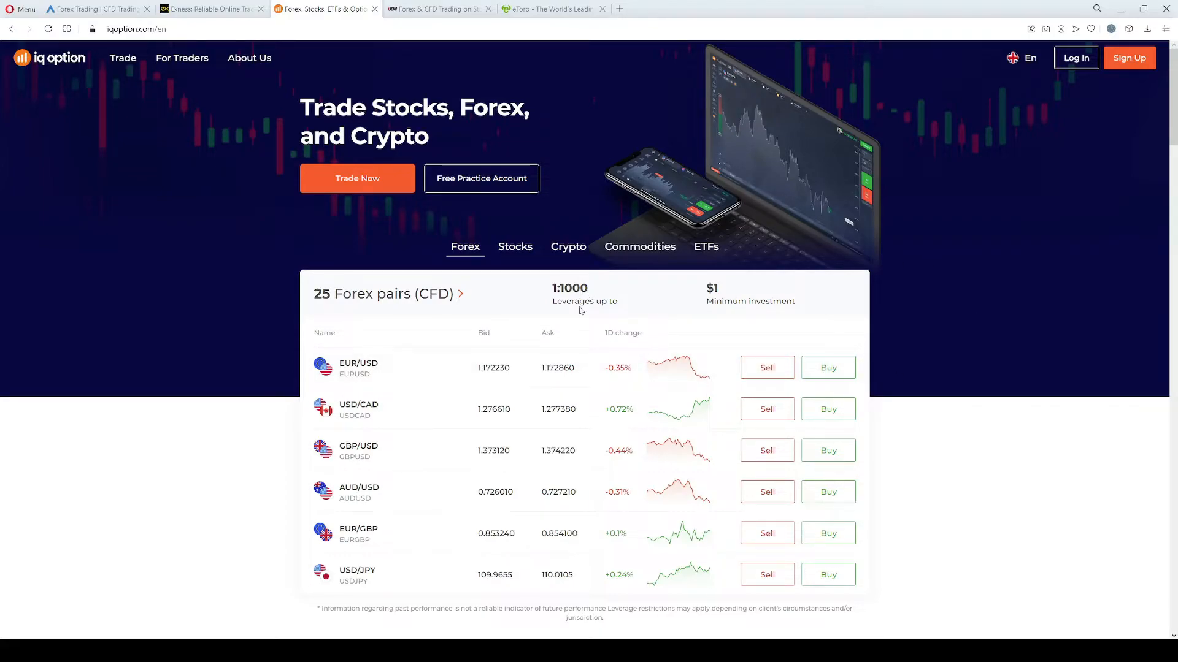
mouse_move(589, 311)
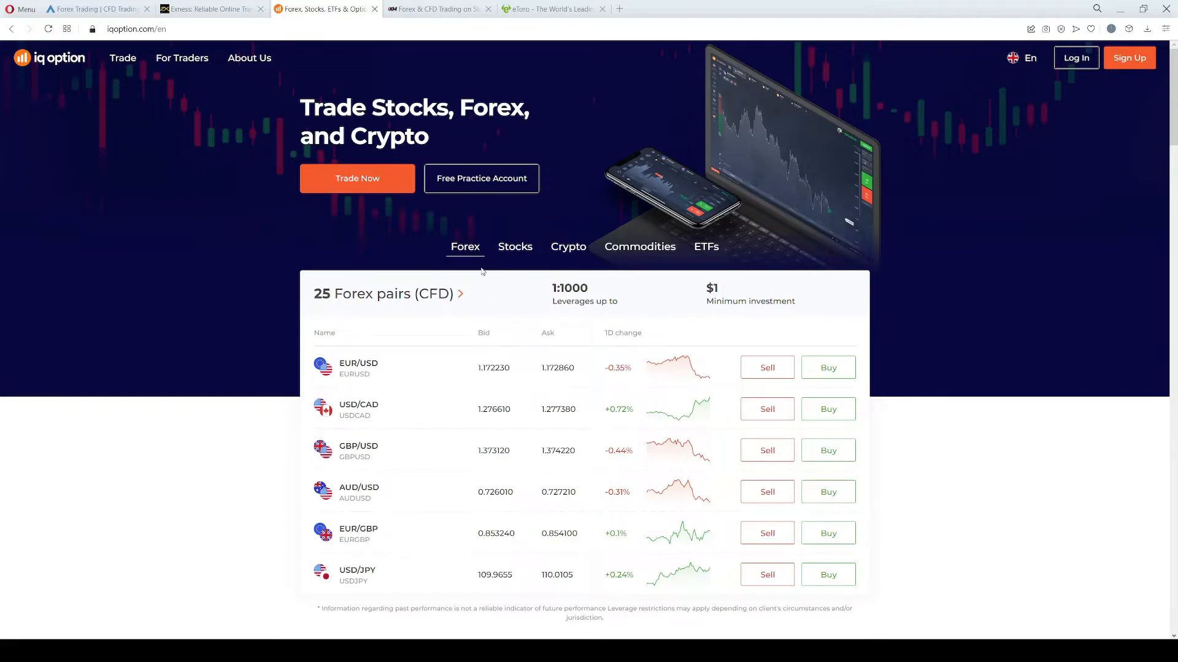
mouse_move(515, 250)
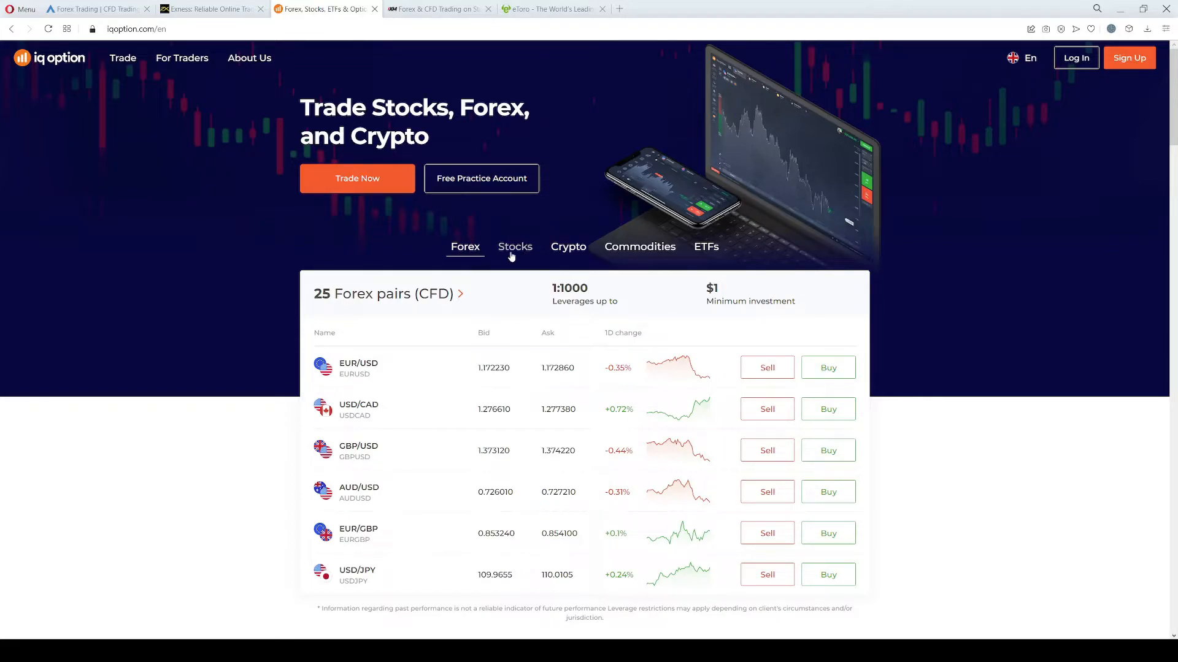
left_click(568, 246)
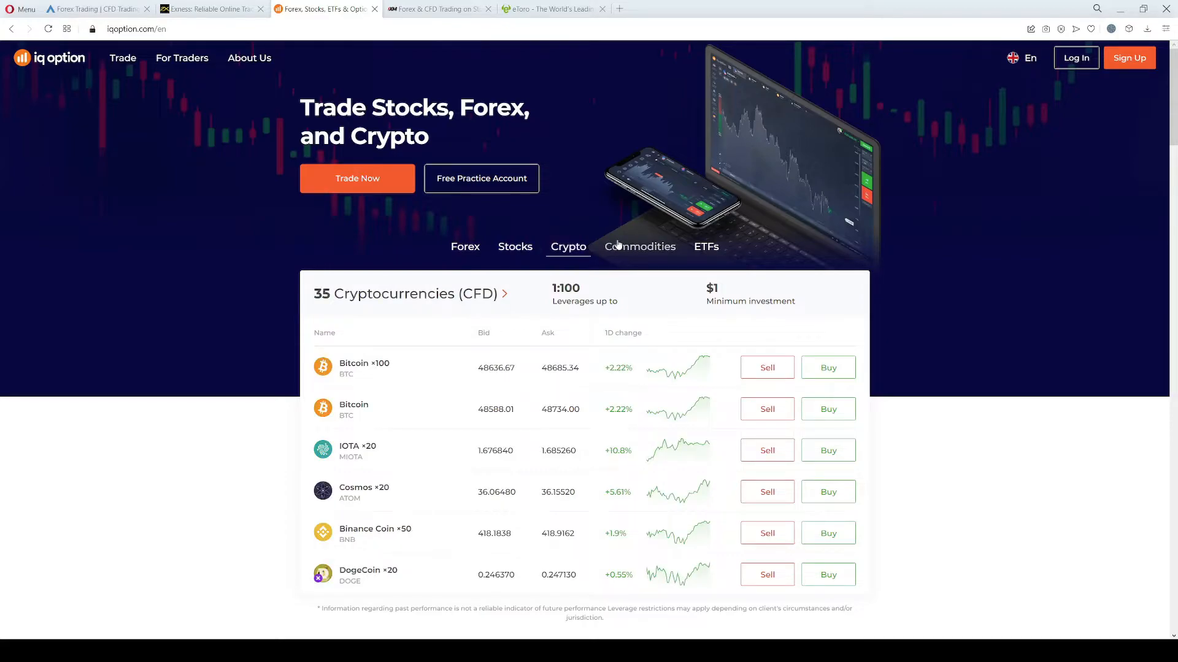
left_click(706, 246)
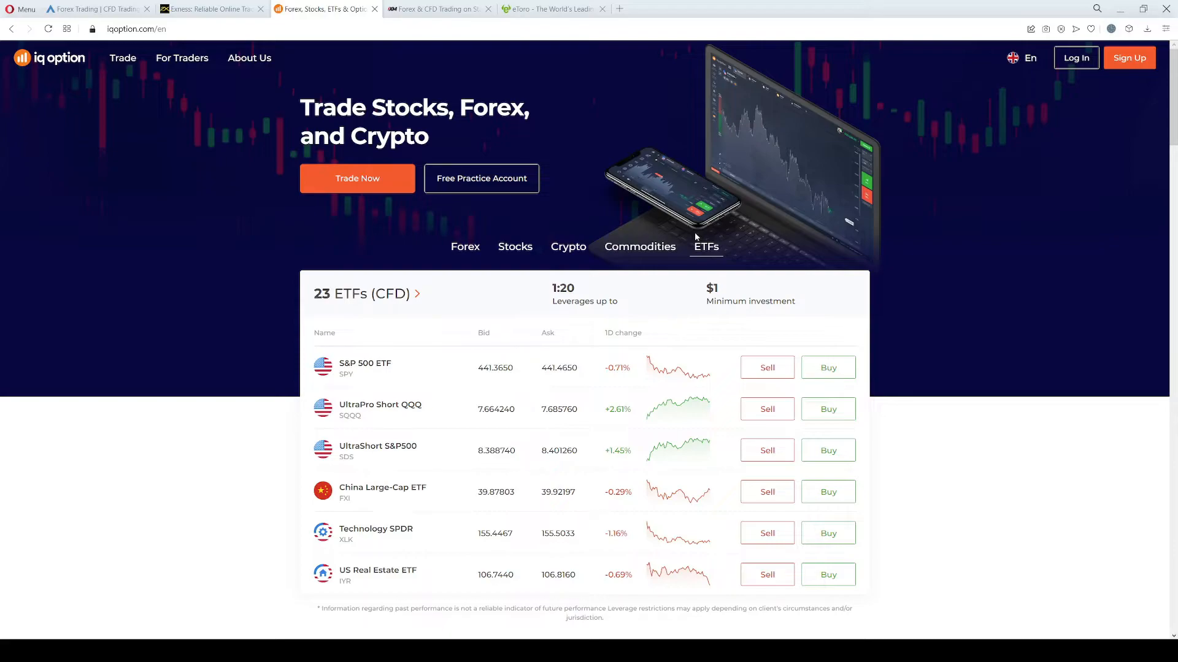
left_click(464, 246)
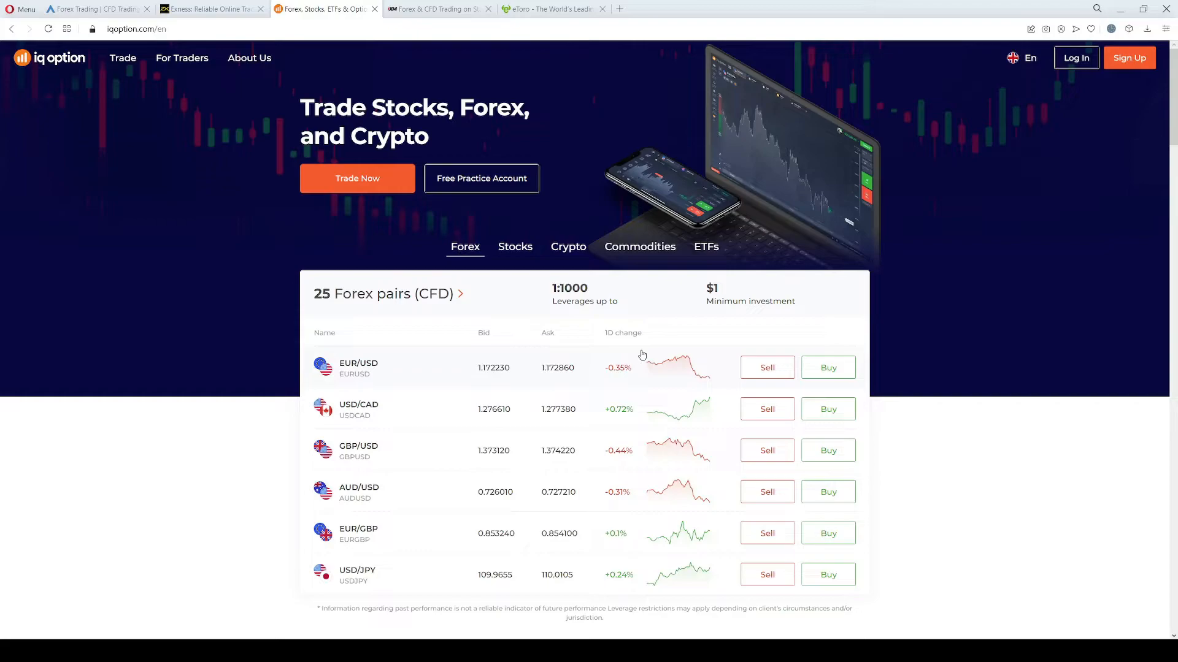
scroll("down", 3)
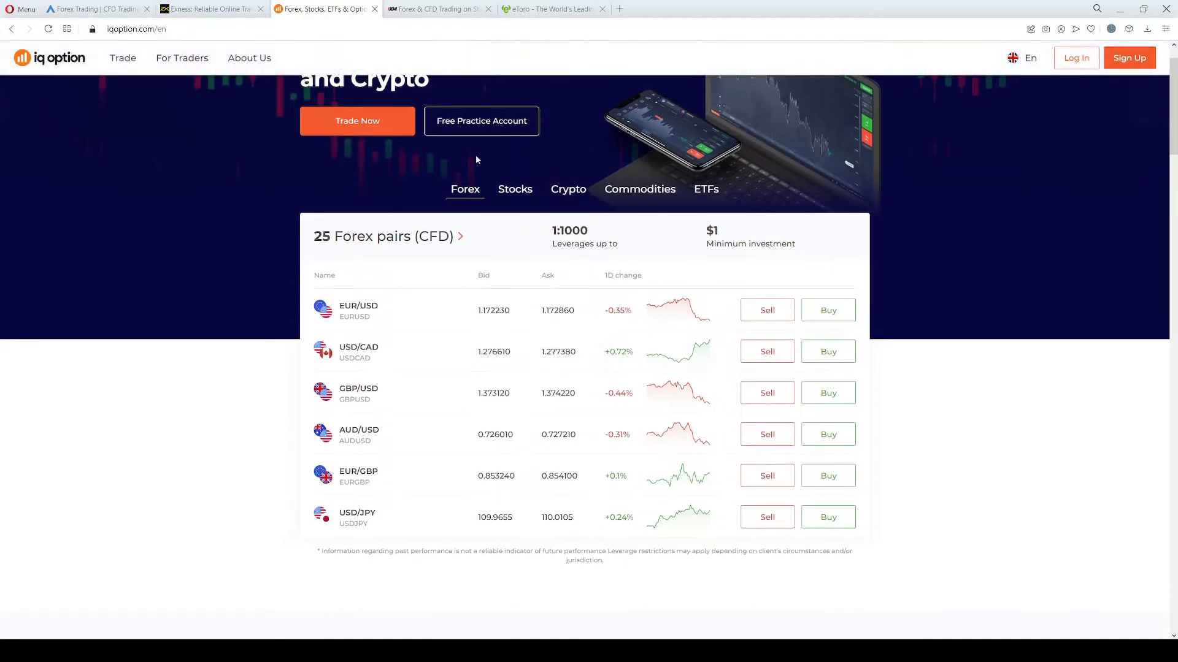
- Switch to the XM tab, dismiss the platforms menu and view the homepage headline figures
left_click(439, 9)
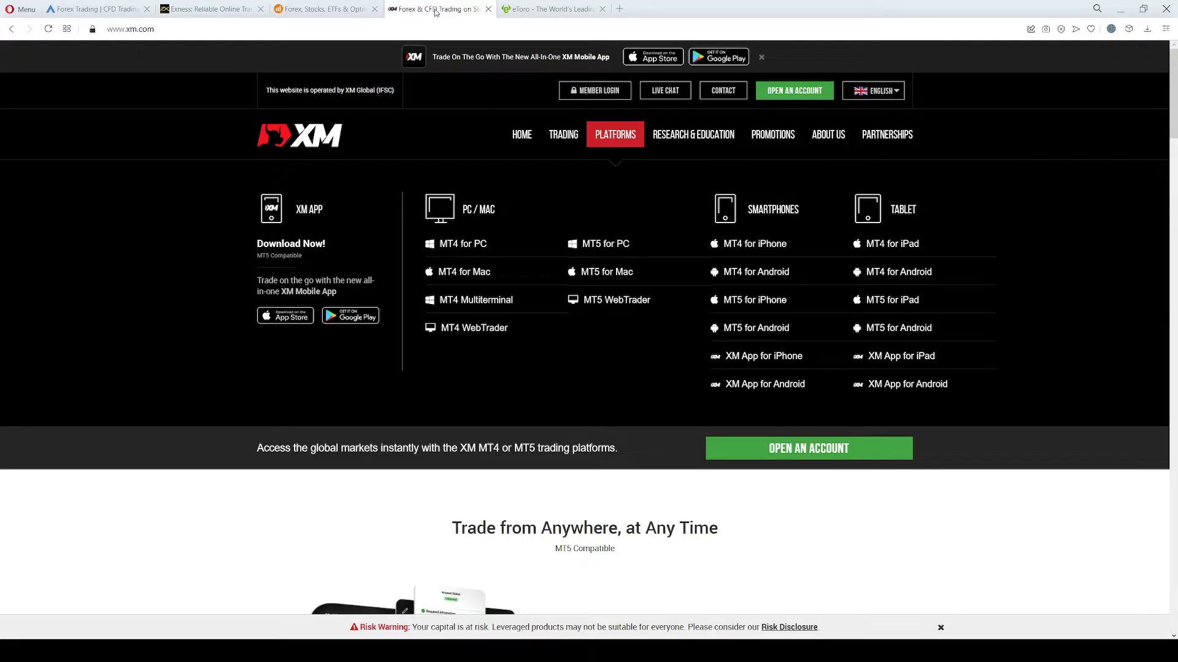
scroll("down", 3)
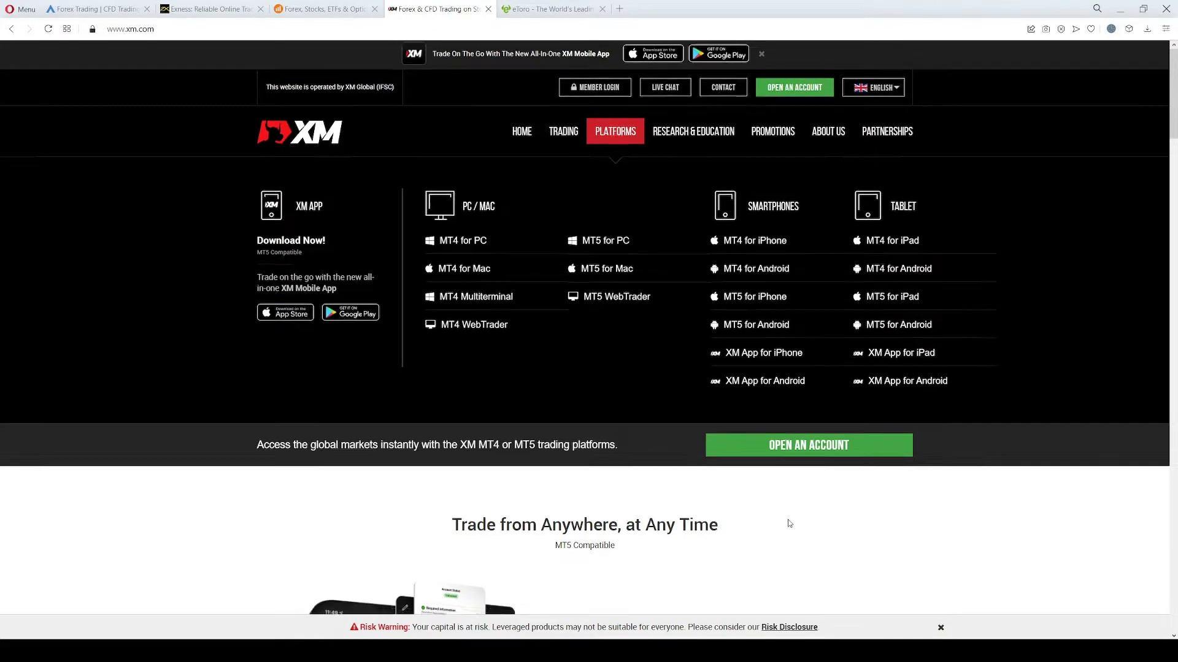
scroll("down", 3)
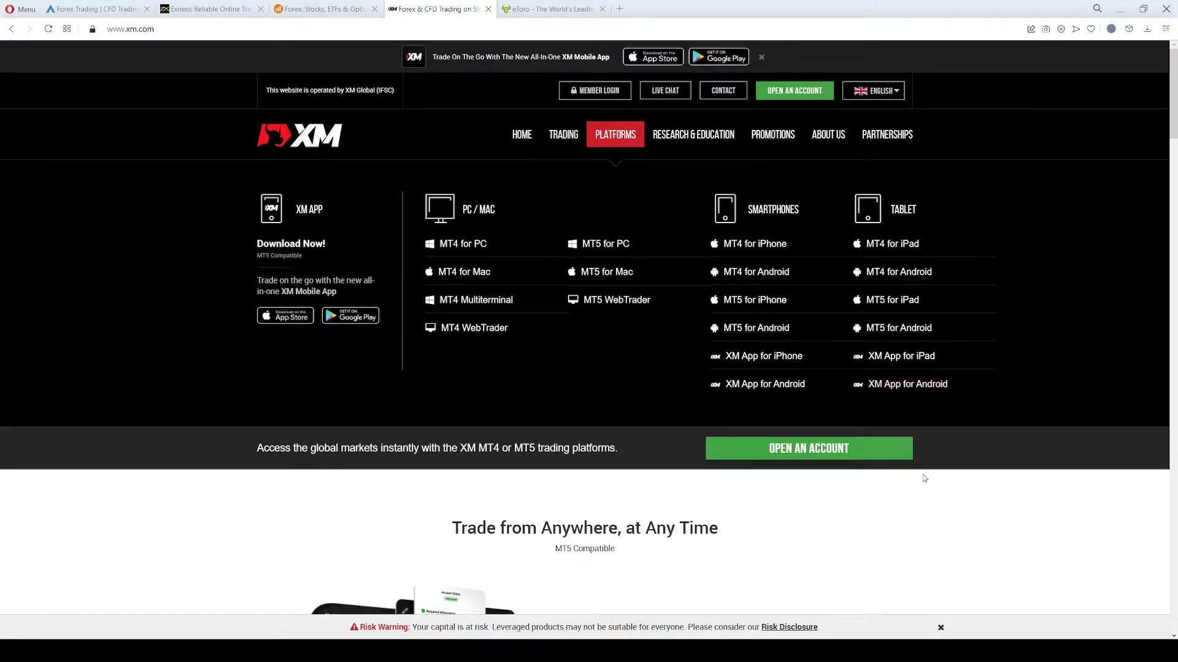
mouse_move(1051, 210)
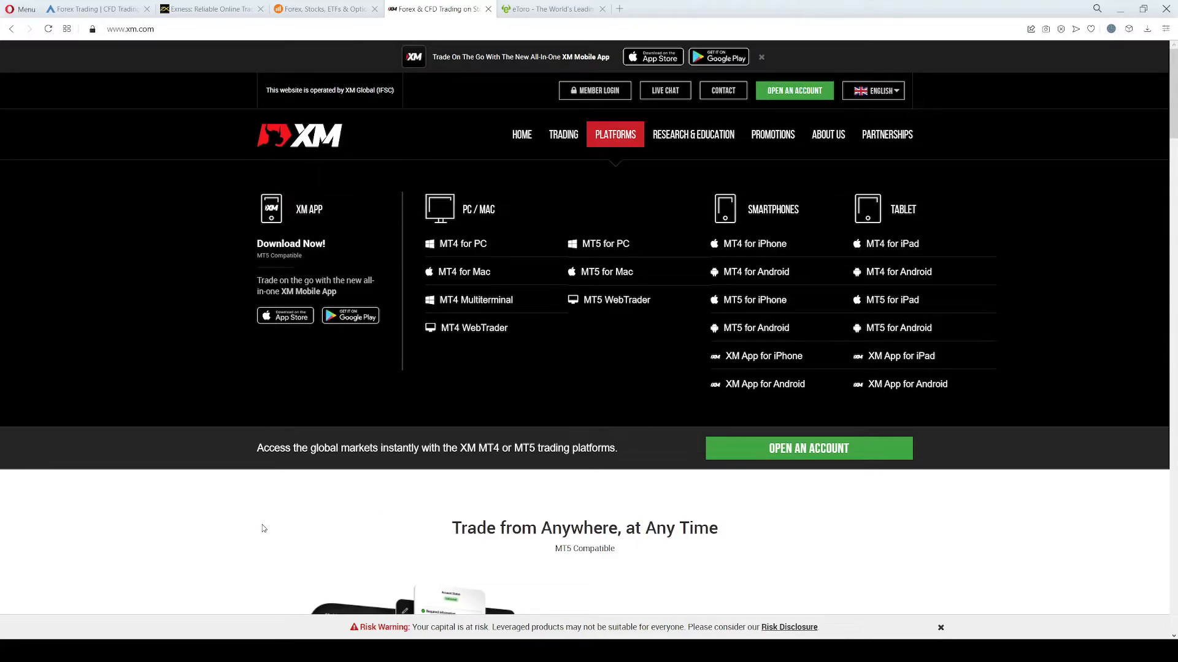
left_click(522, 134)
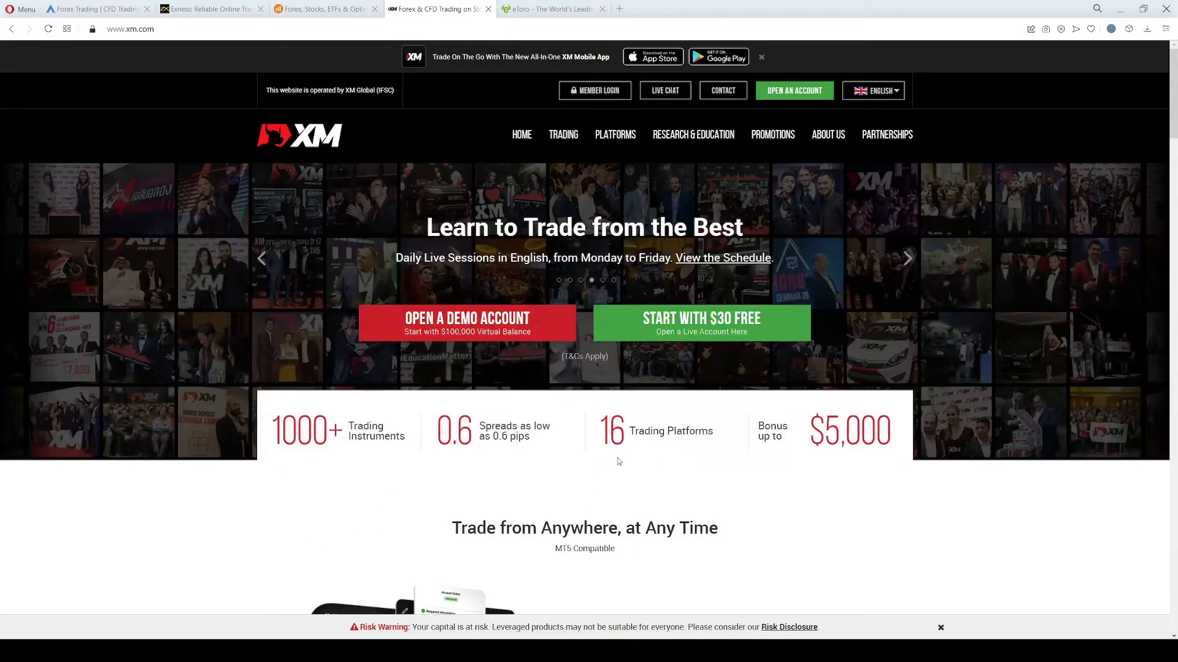
scroll("down", 3)
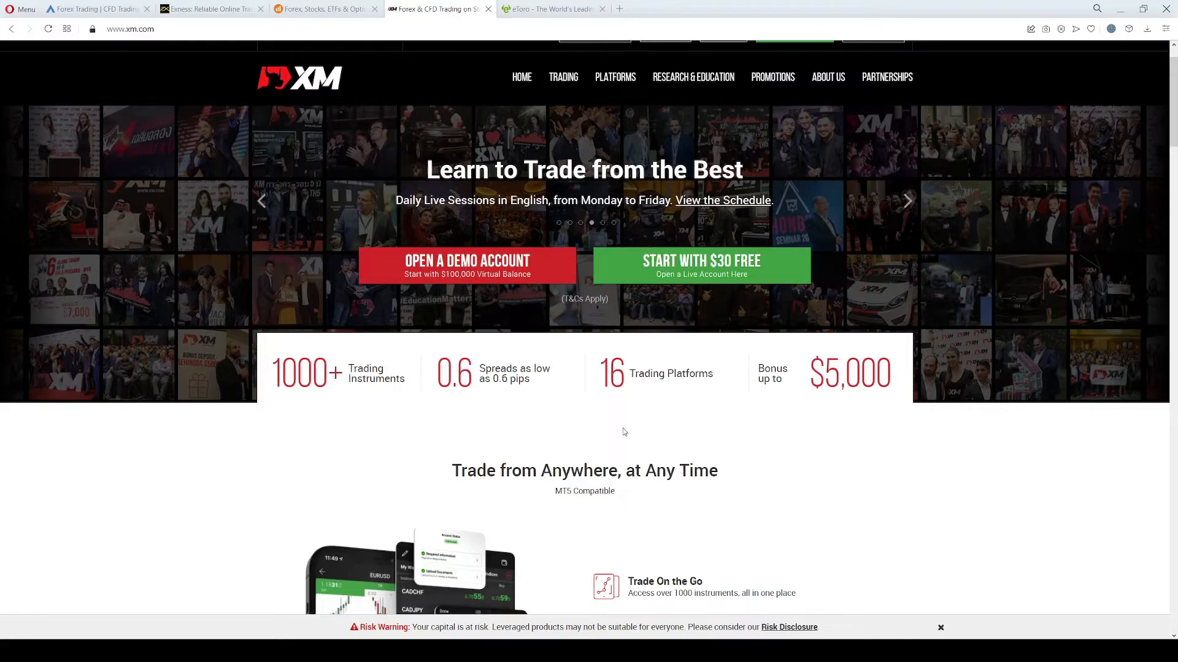
mouse_move(620, 432)
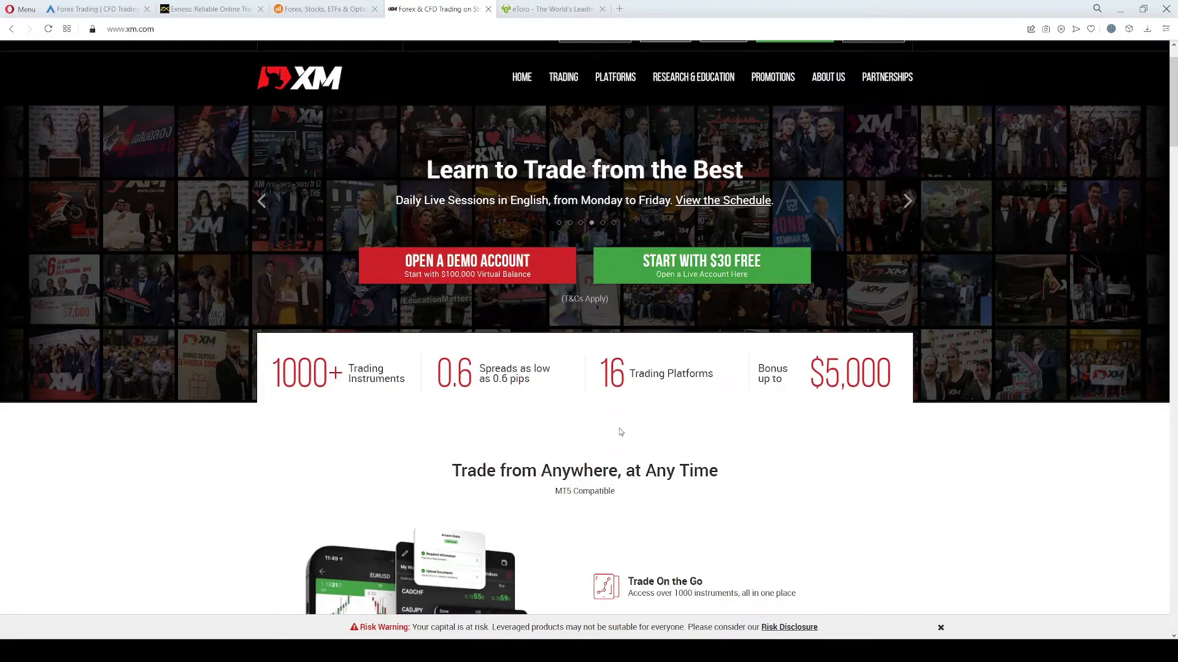
scroll("down", 3)
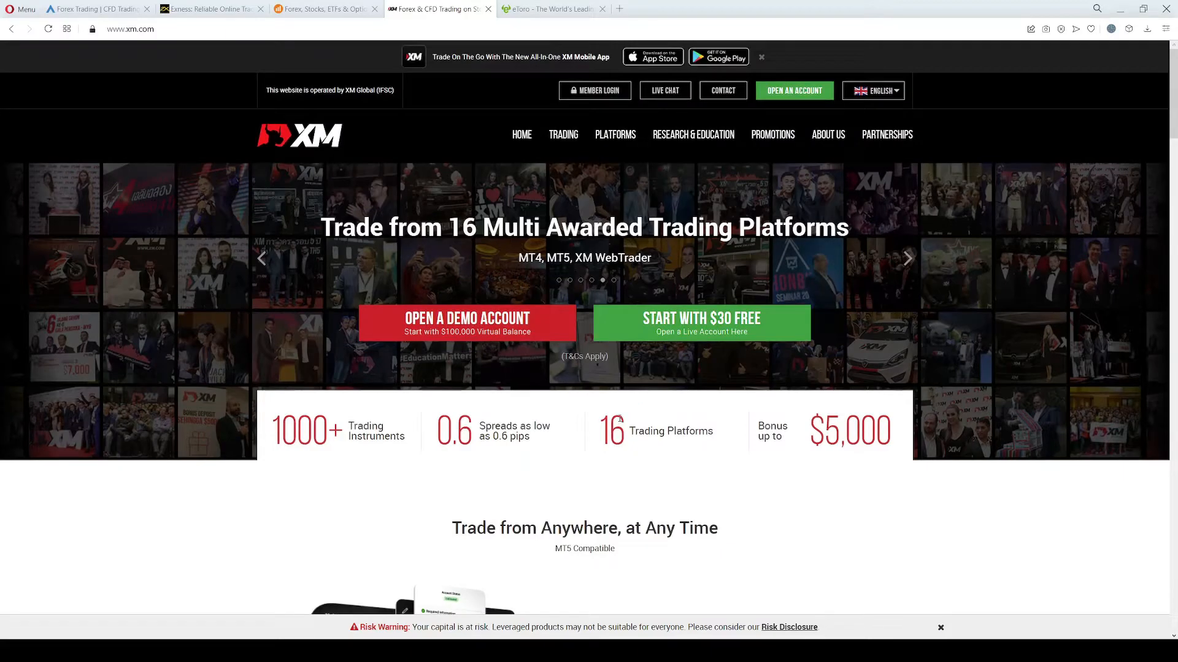
- Show XM's PLATFORMS menu listing MT4, MT5 and XM App downloads
left_click(615, 135)
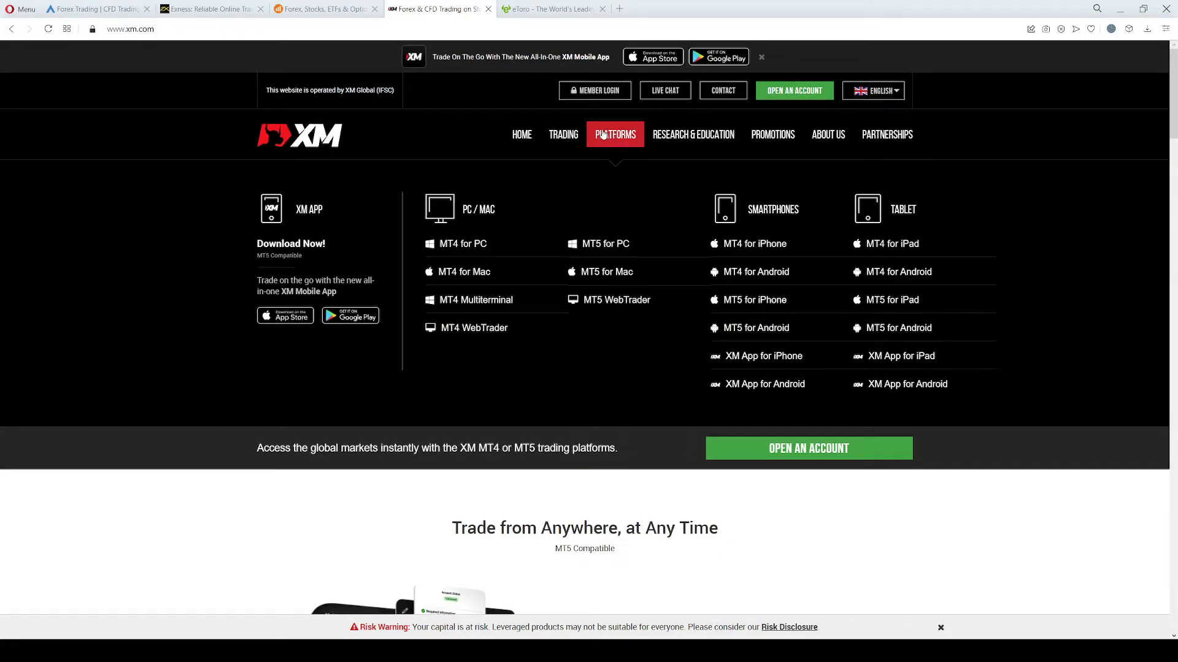
mouse_move(456, 244)
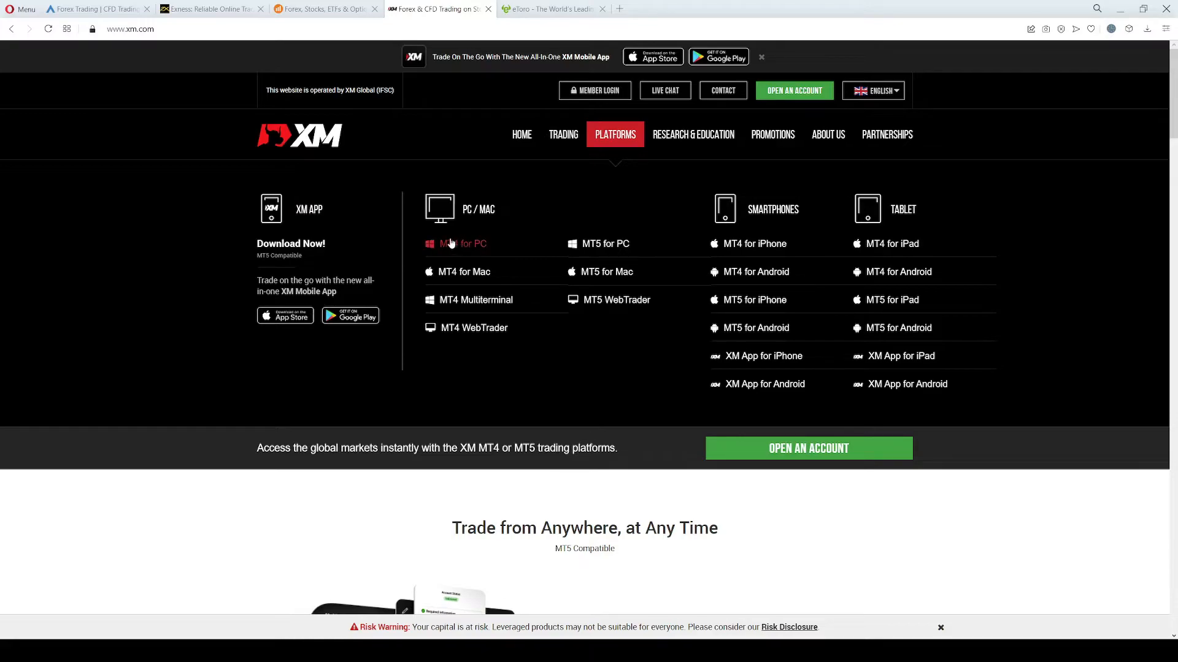
mouse_move(605, 243)
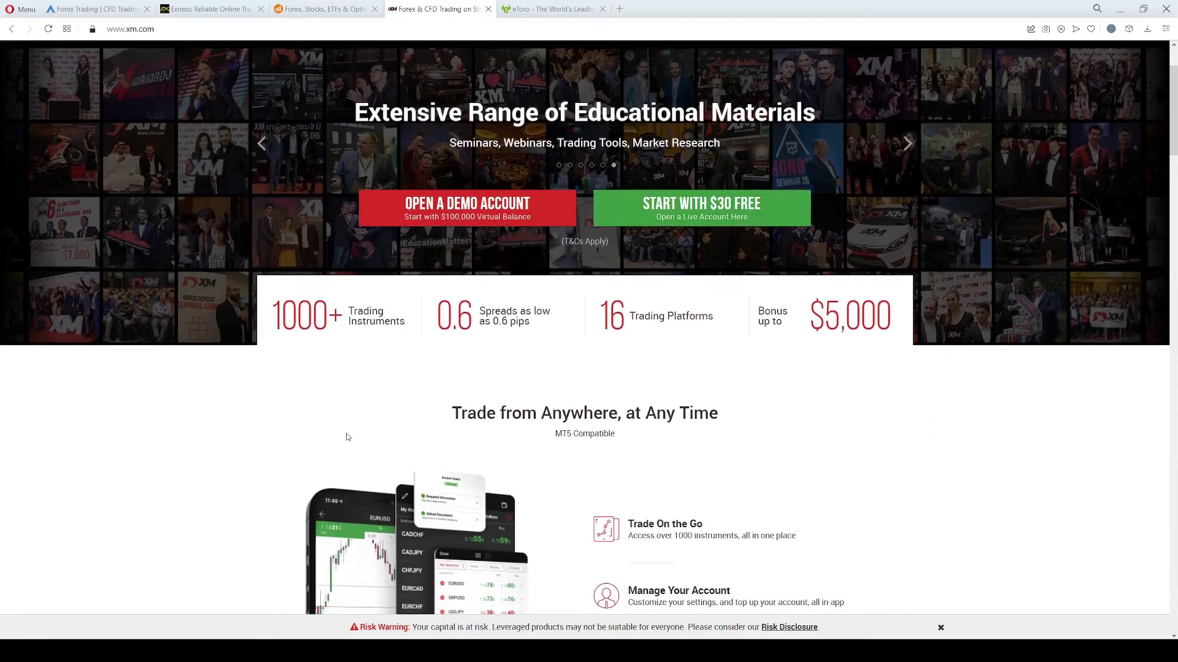
mouse_move(358, 423)
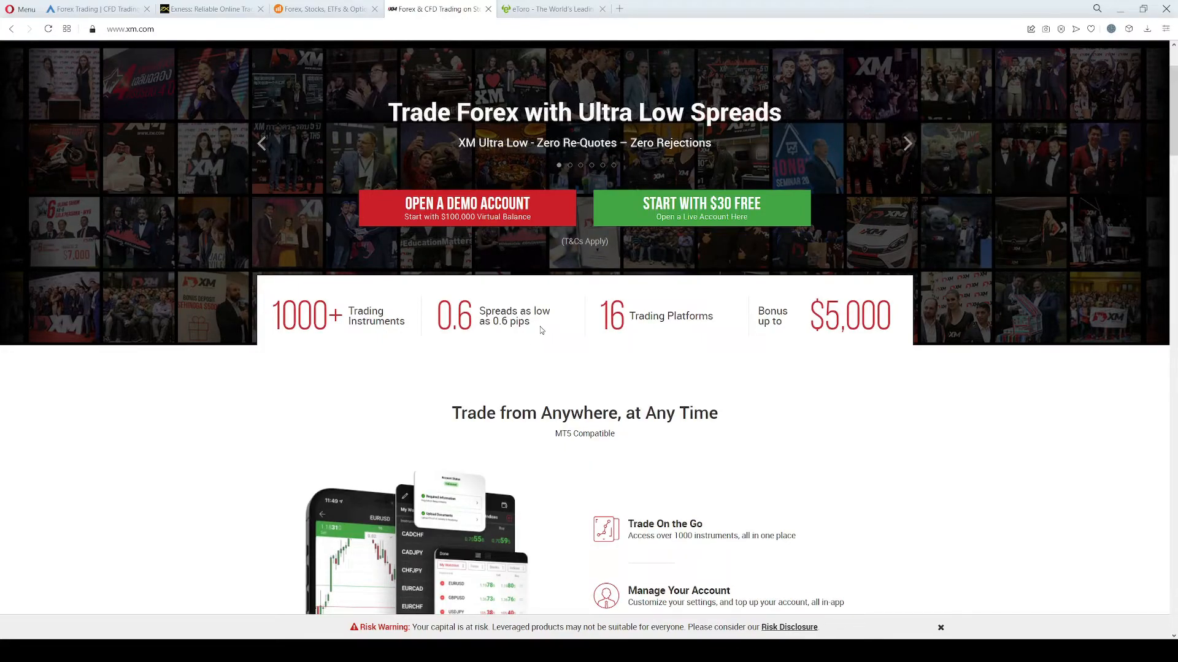
double_click(511, 321)
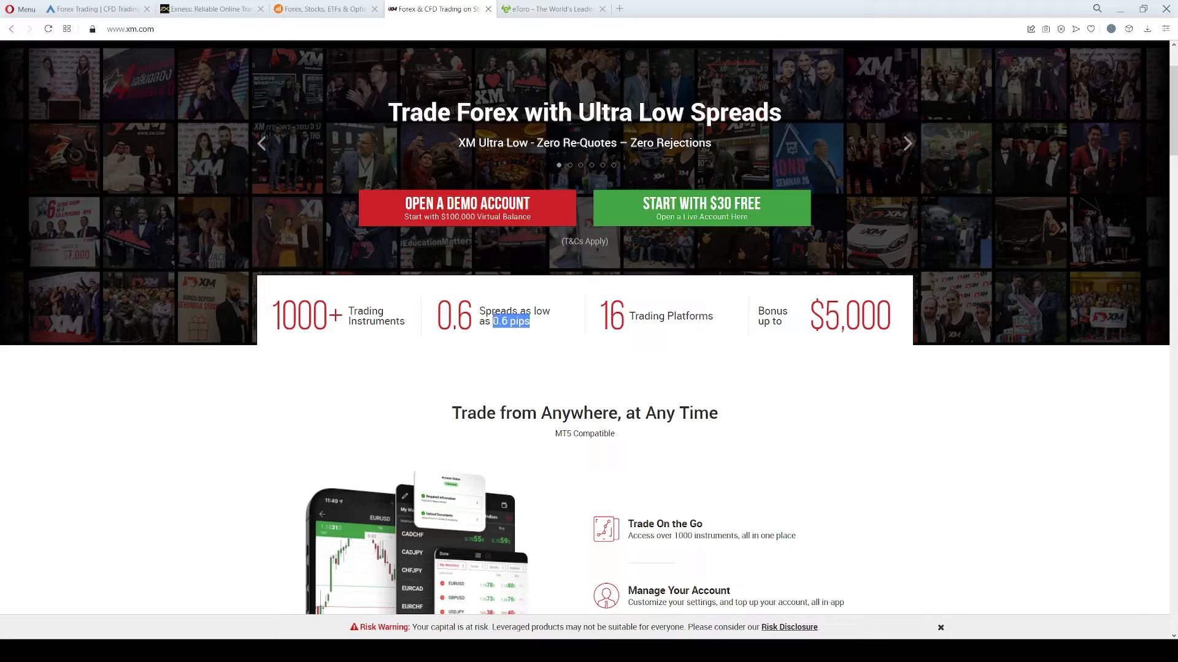
scroll("up", 3)
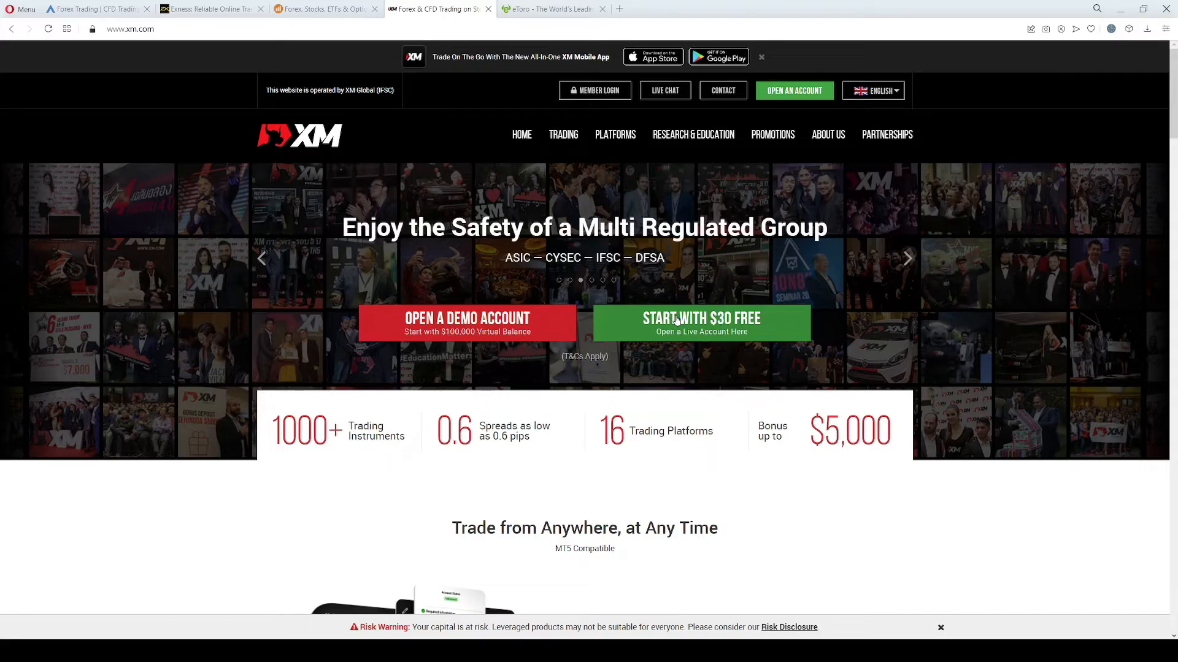
scroll("down", 3)
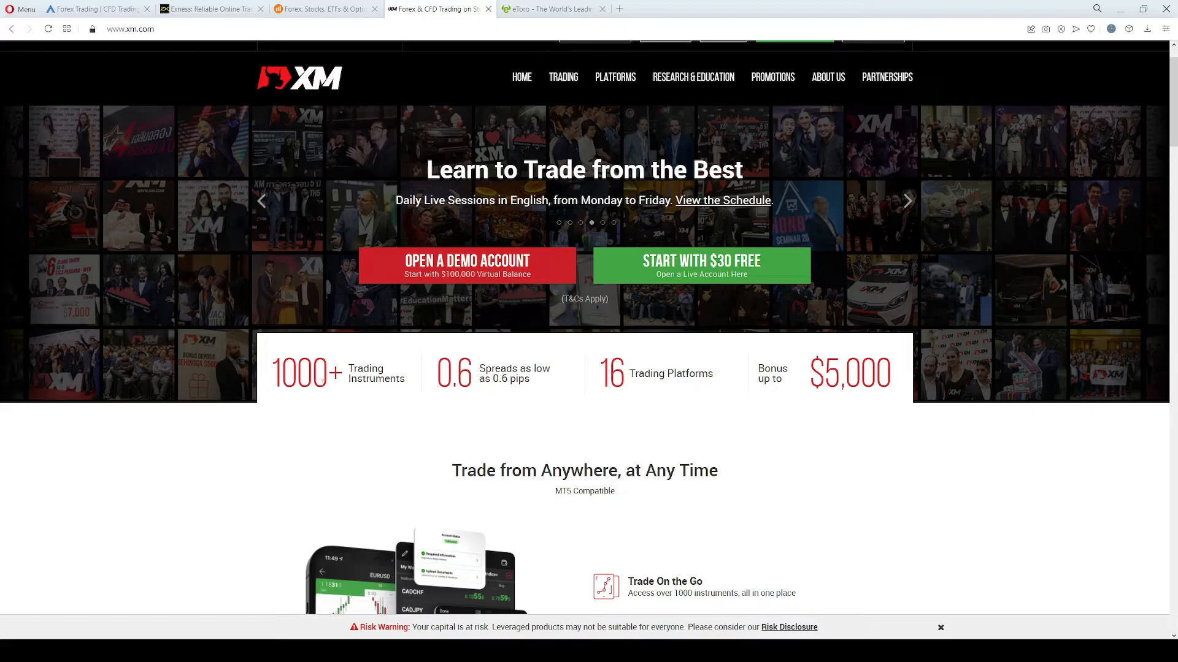
scroll("down", 3)
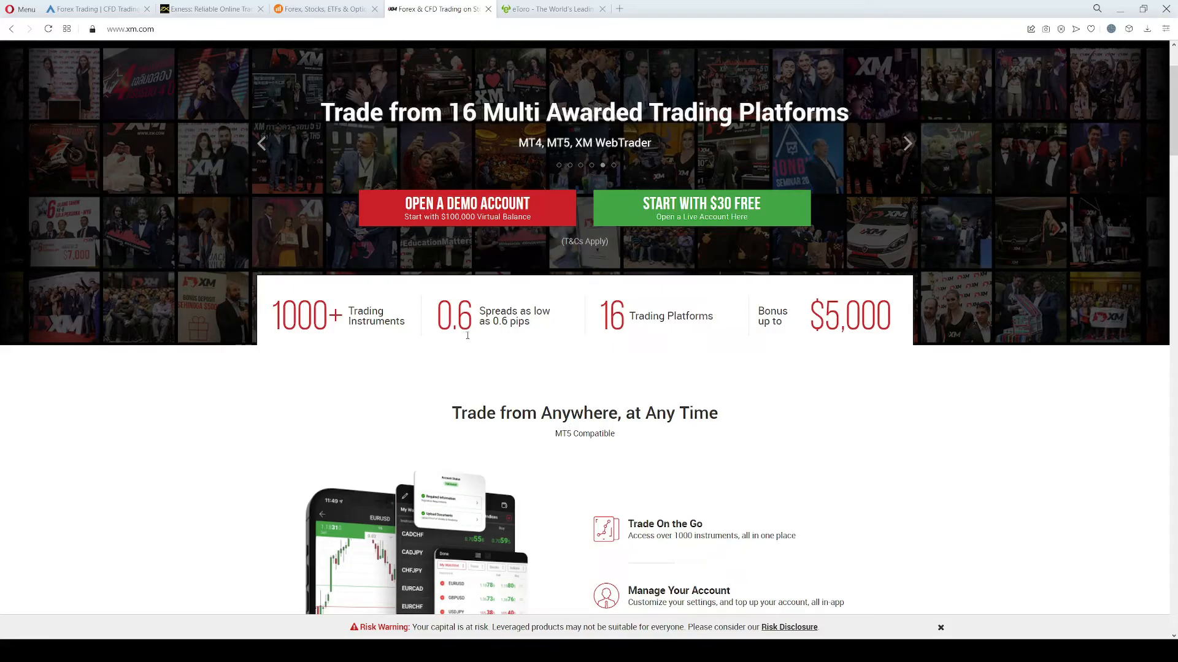
mouse_move(494, 342)
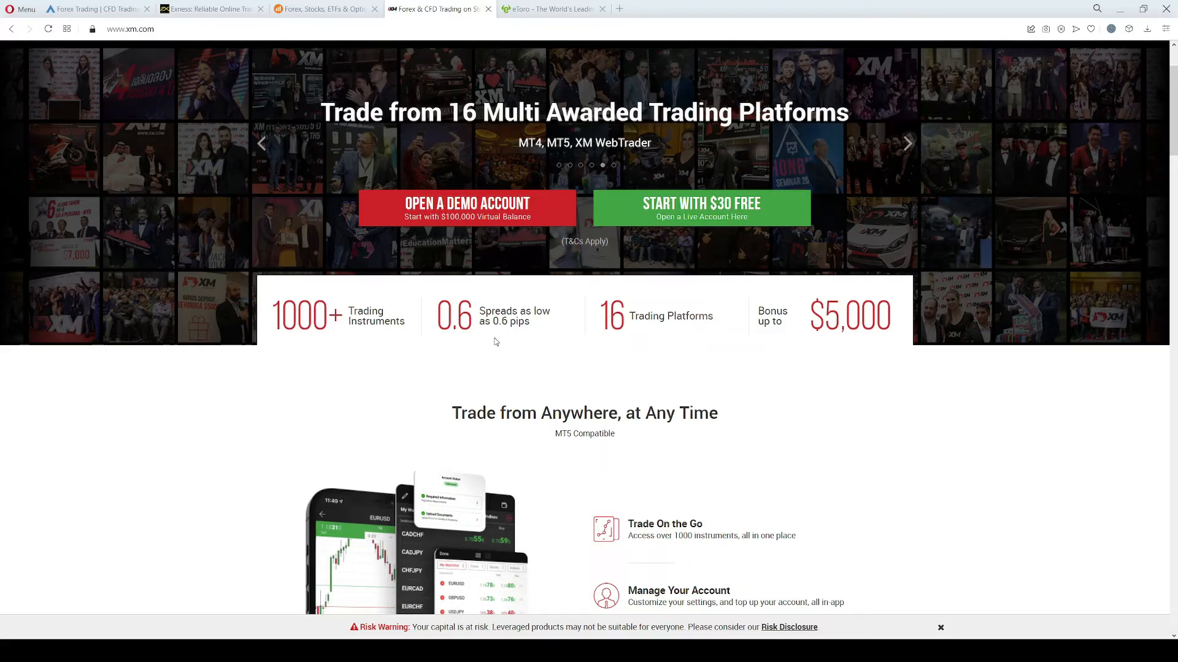
mouse_move(534, 253)
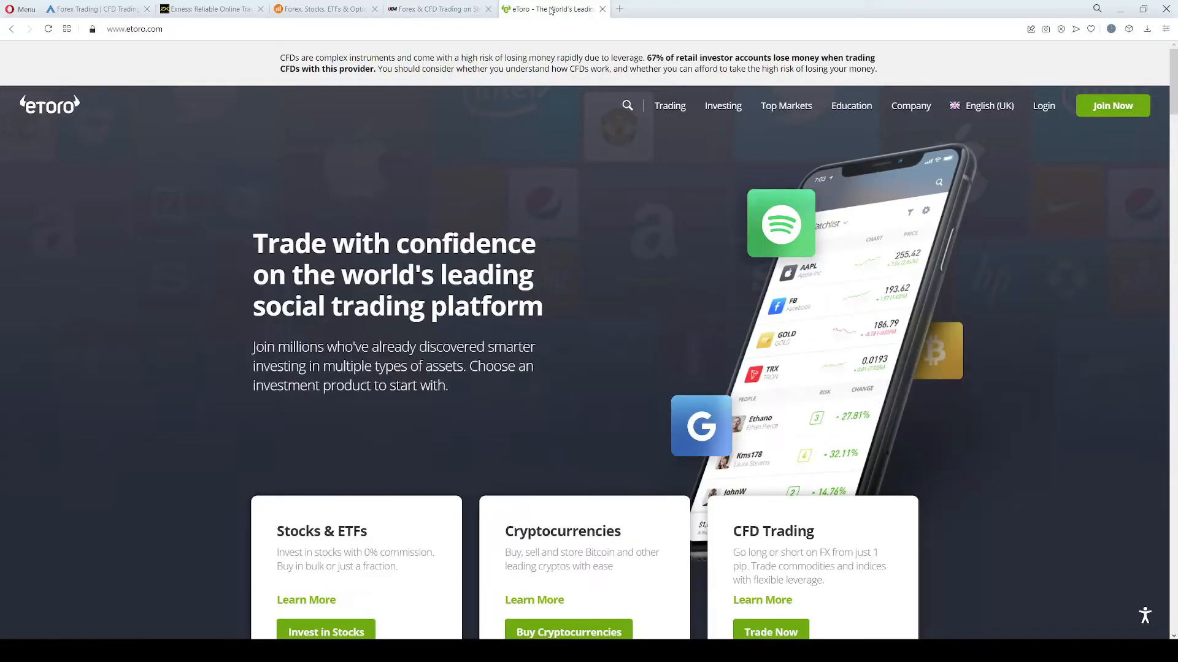
mouse_move(567, 183)
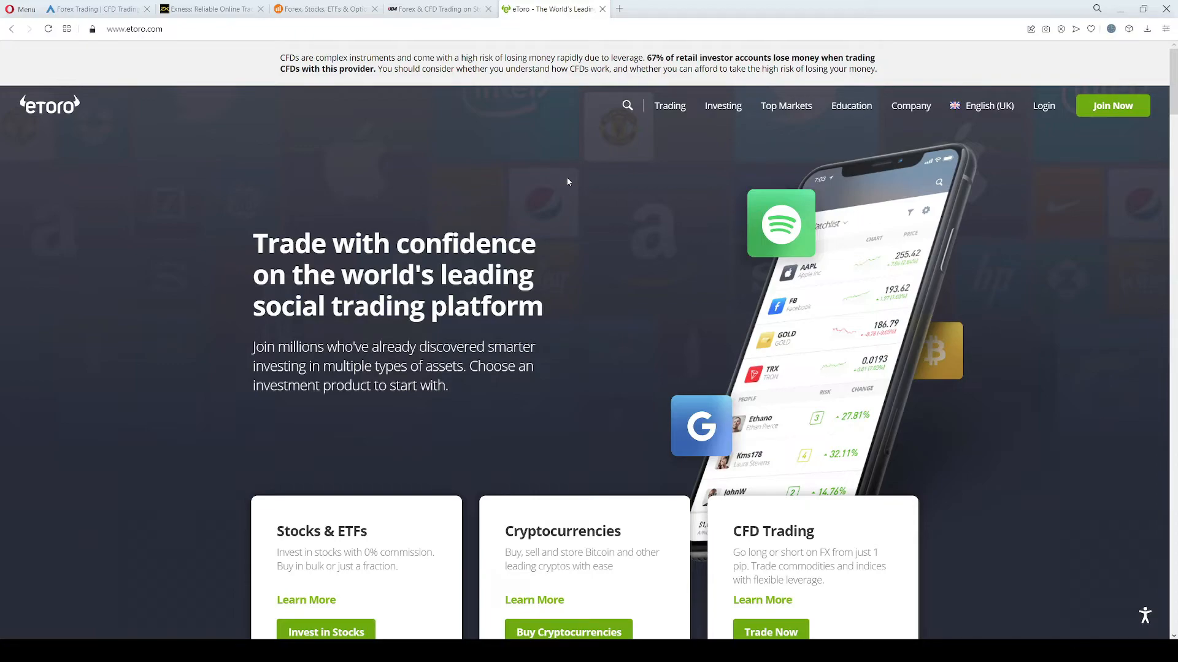
mouse_move(591, 260)
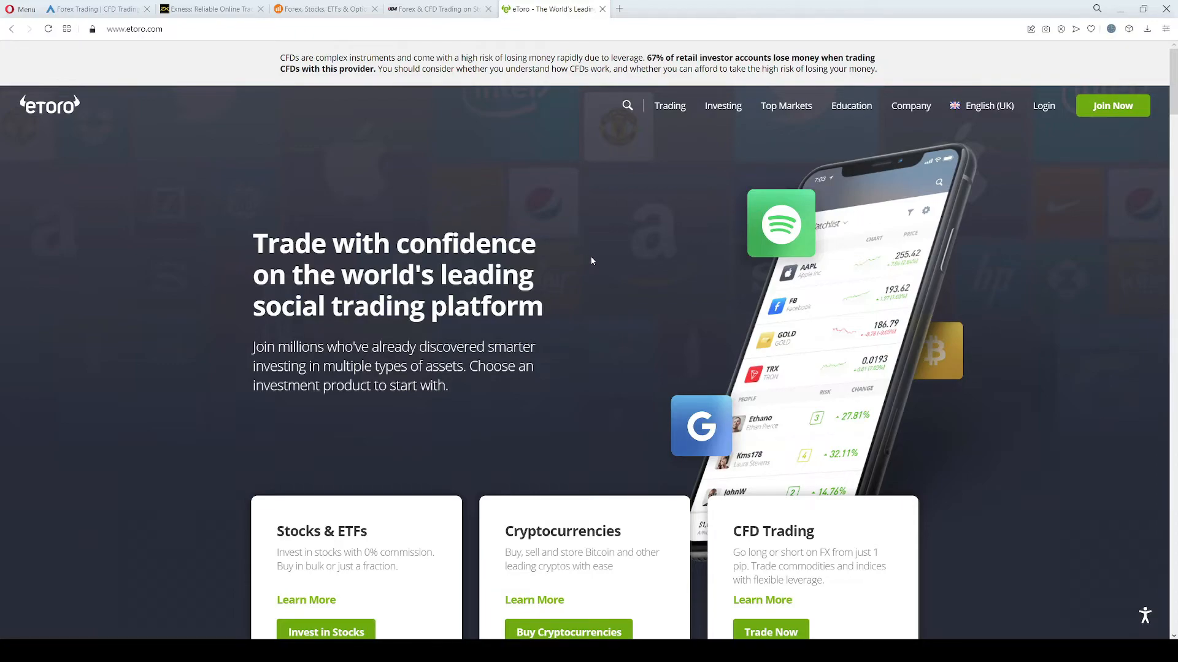
- Scroll the eToro homepage to the Stocks & ETFs, Cryptocurrencies and CFD Trading cards
scroll("down", 3)
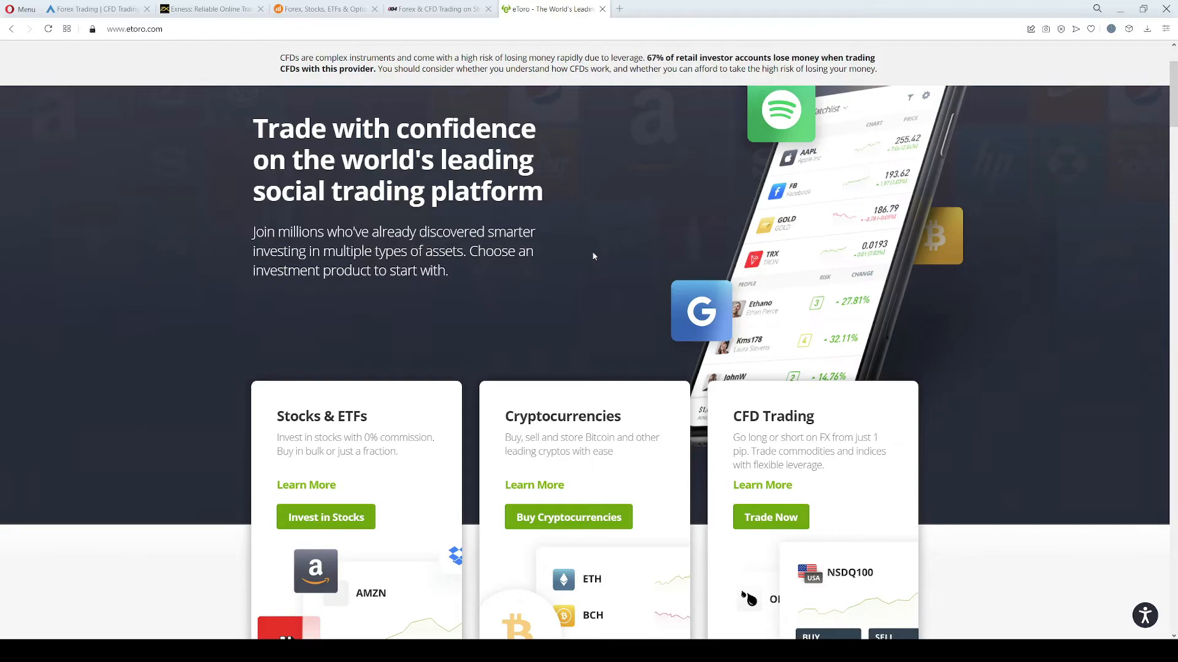
scroll("down", 3)
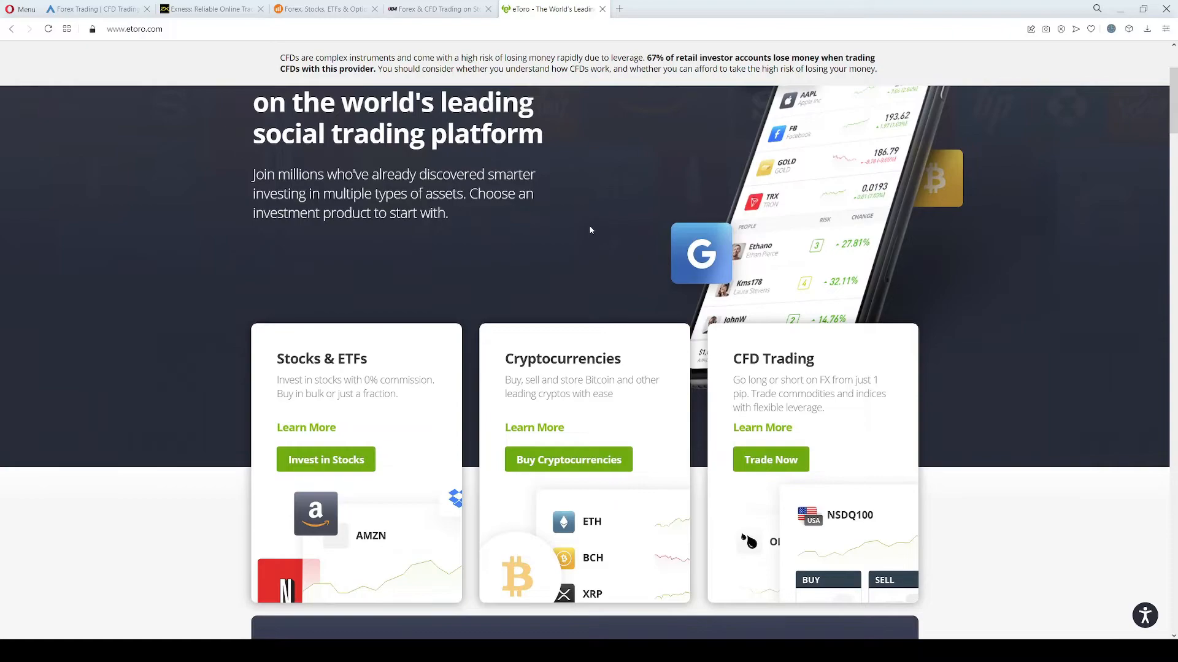
scroll("down", 3)
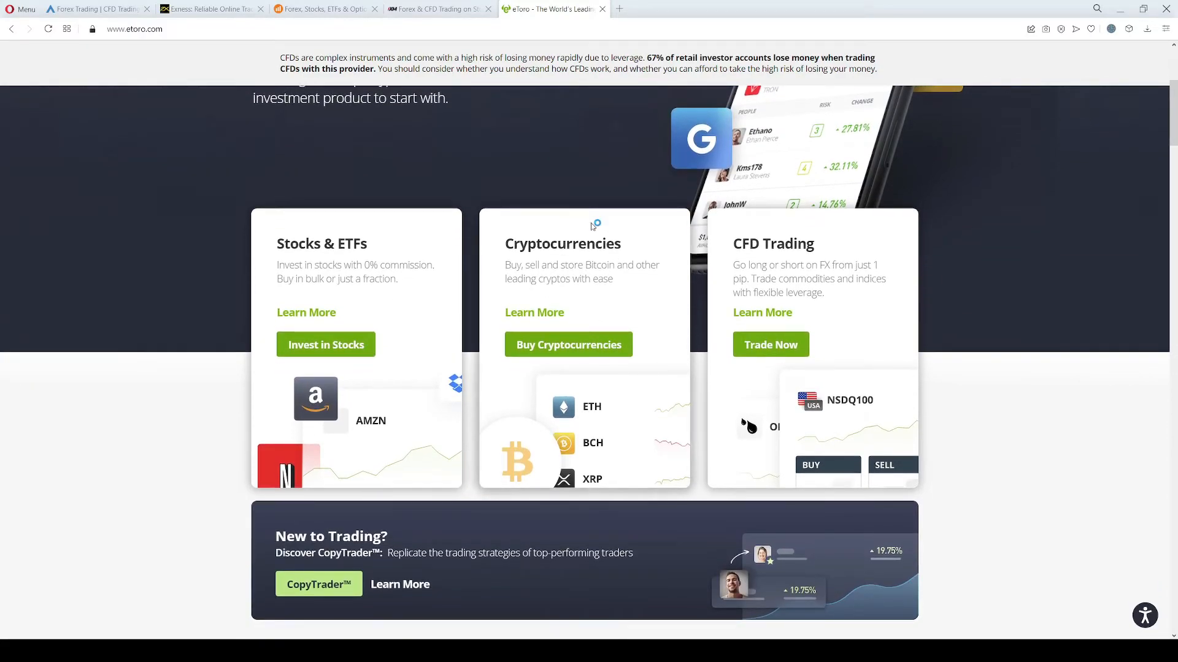
mouse_move(594, 224)
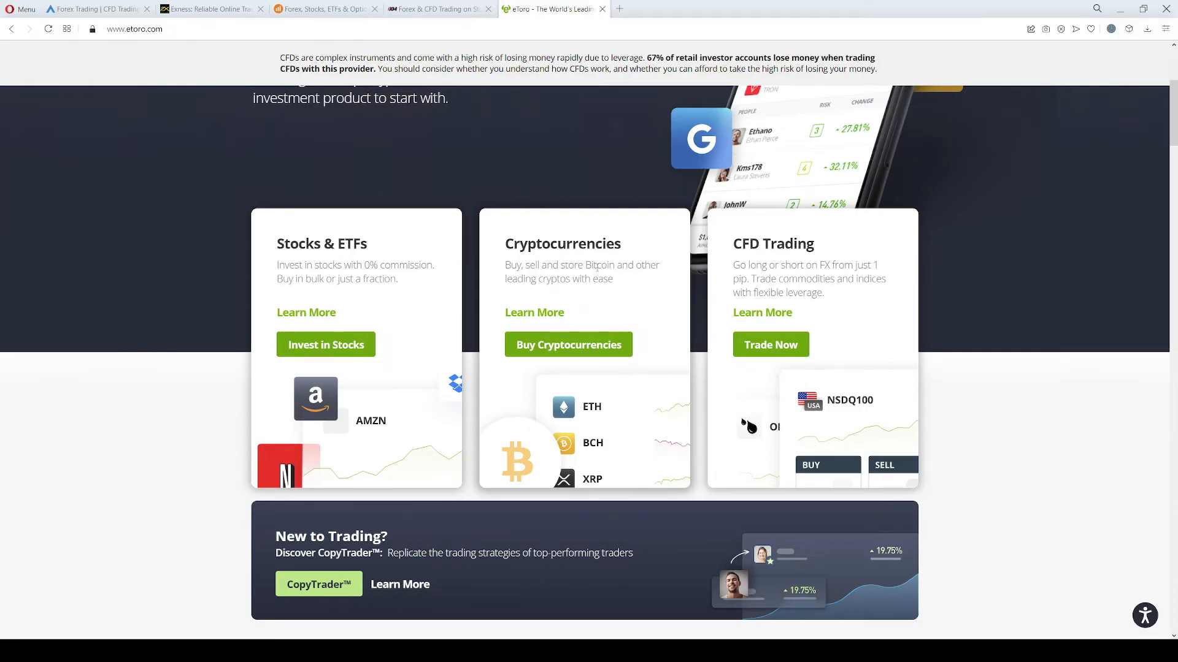
scroll("down", 3)
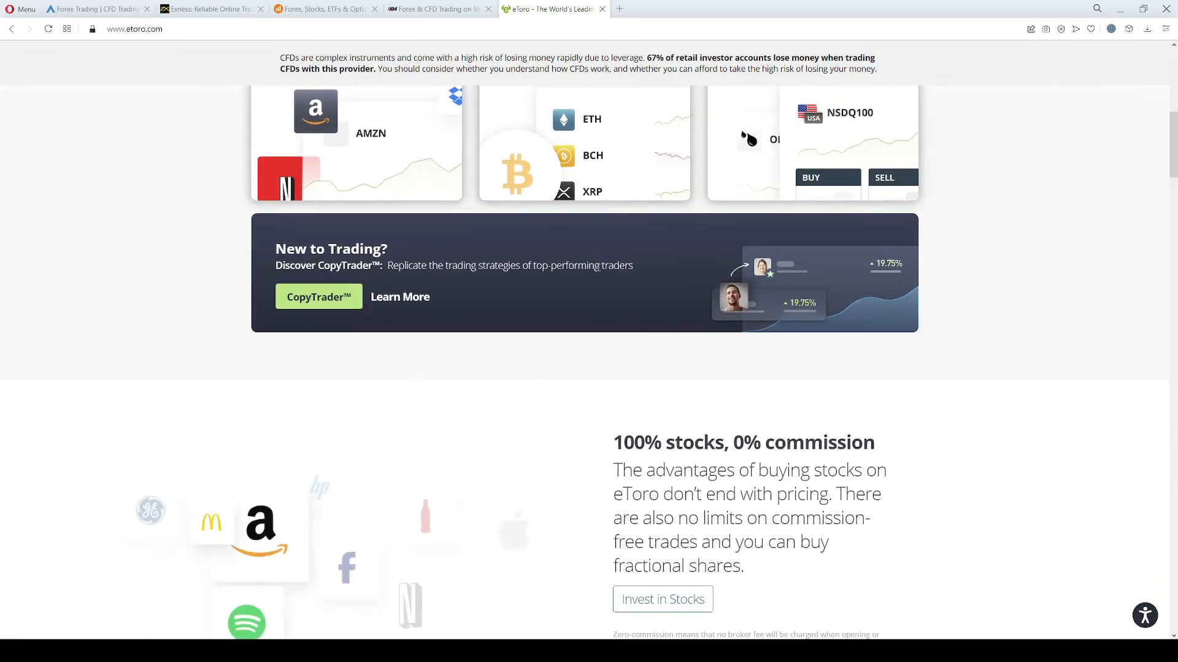
scroll("up", 3)
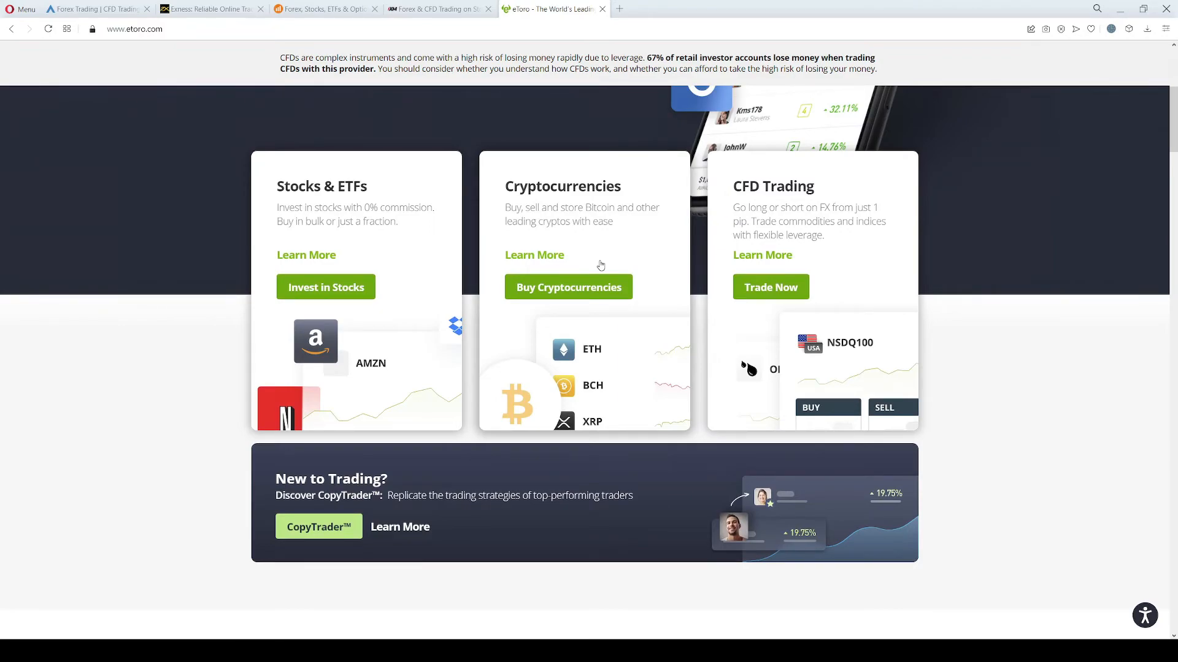
scroll("up", 3)
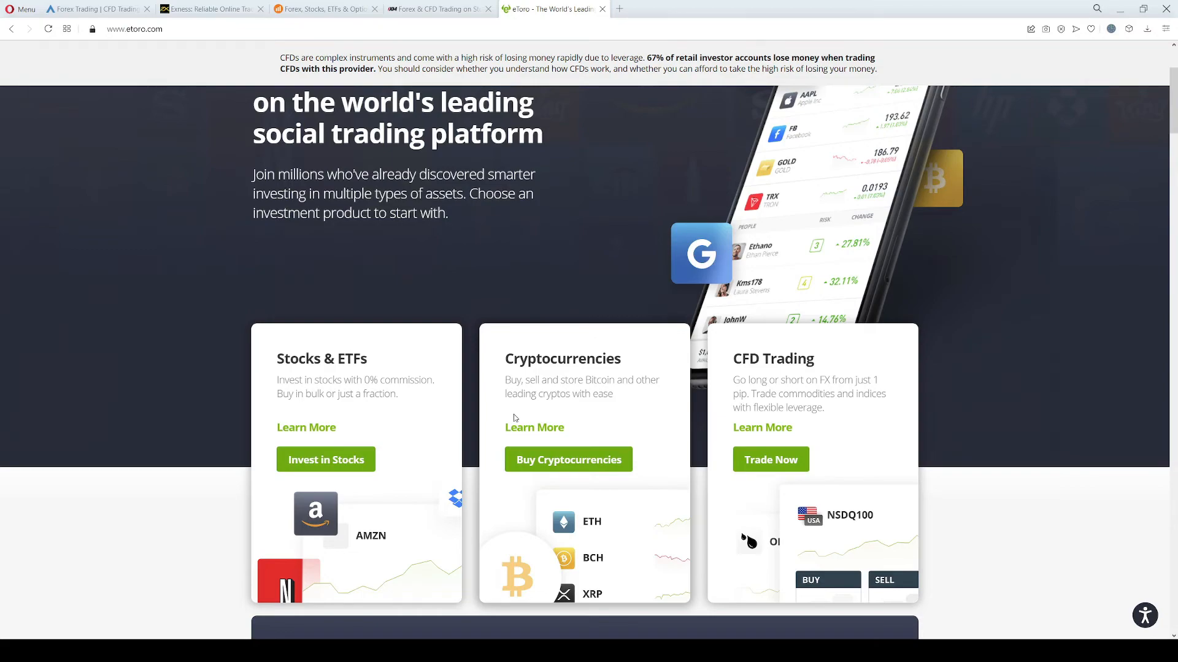
mouse_move(513, 398)
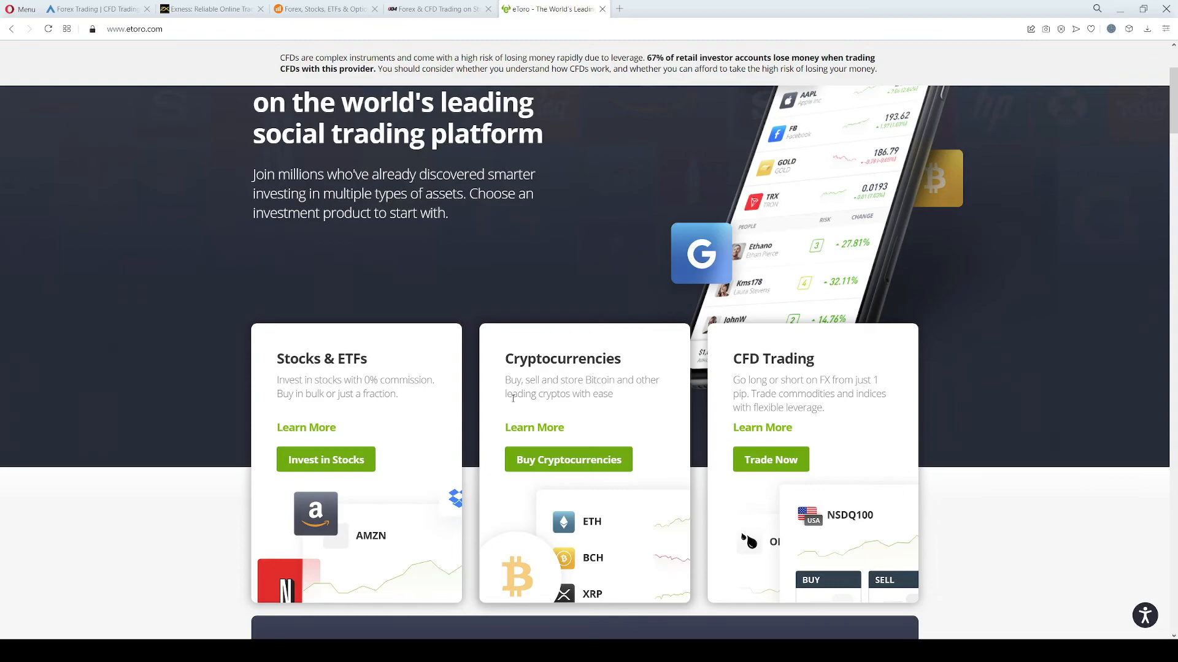